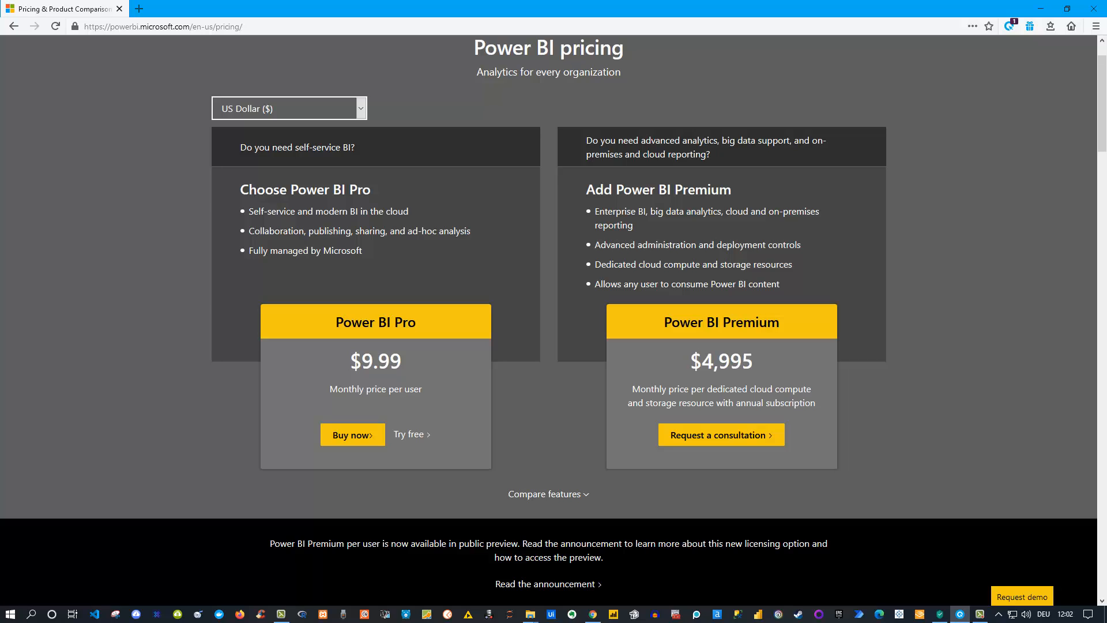
mouse_move(922, 252)
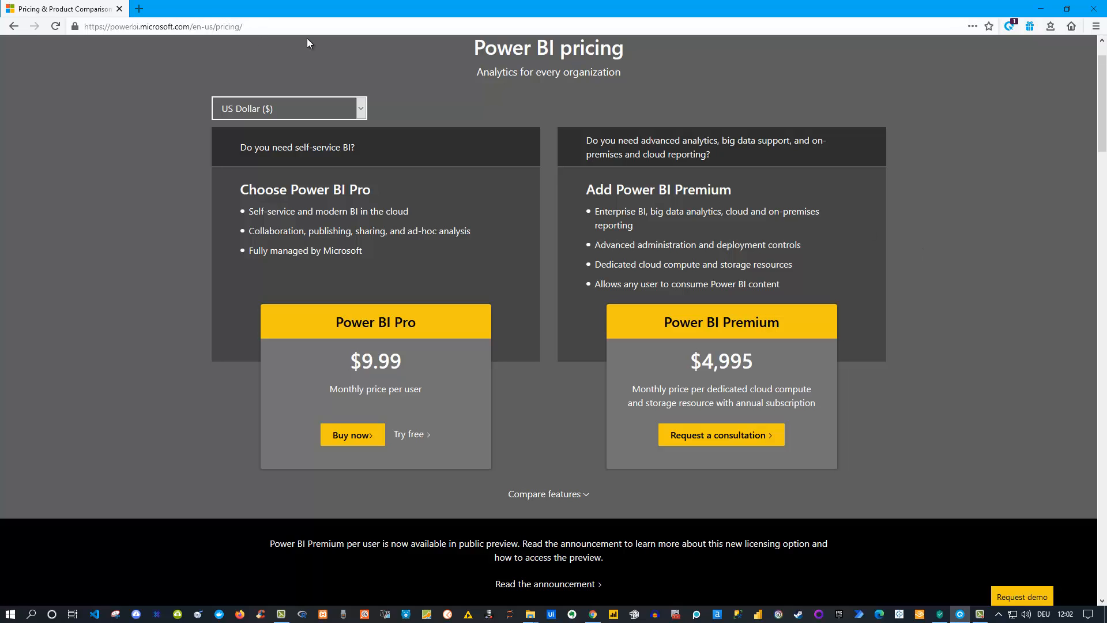
mouse_move(443, 265)
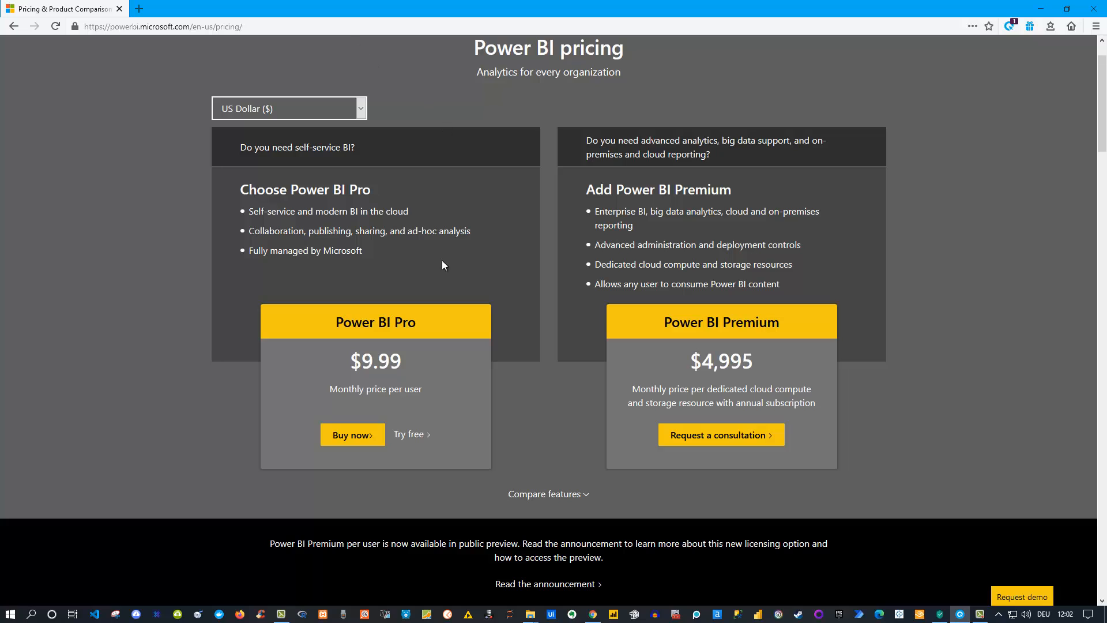
mouse_move(319, 343)
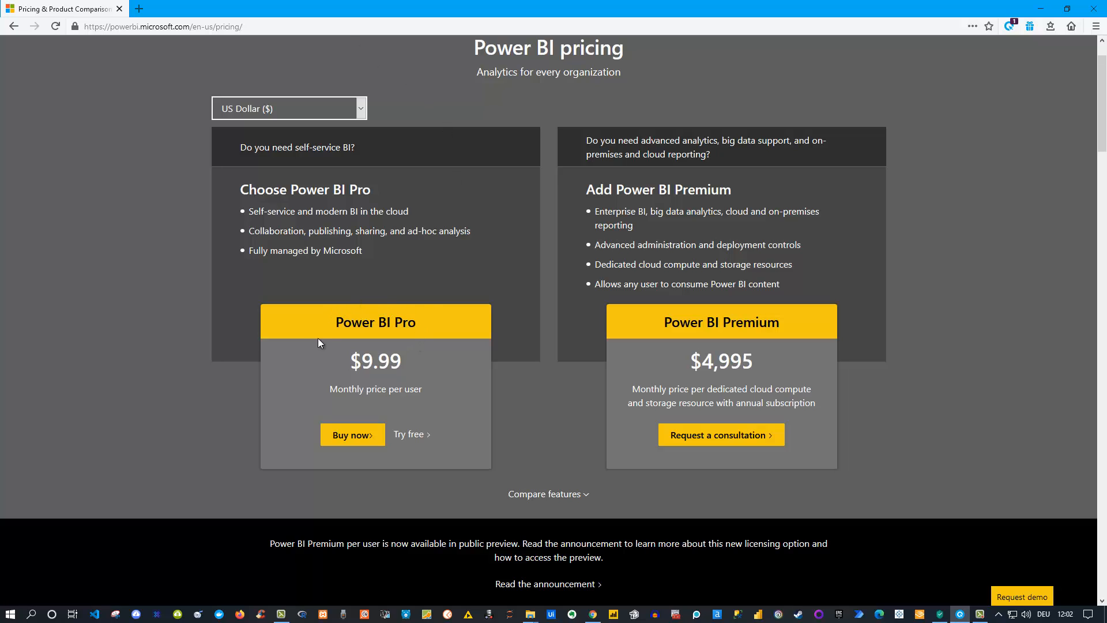
mouse_move(619, 348)
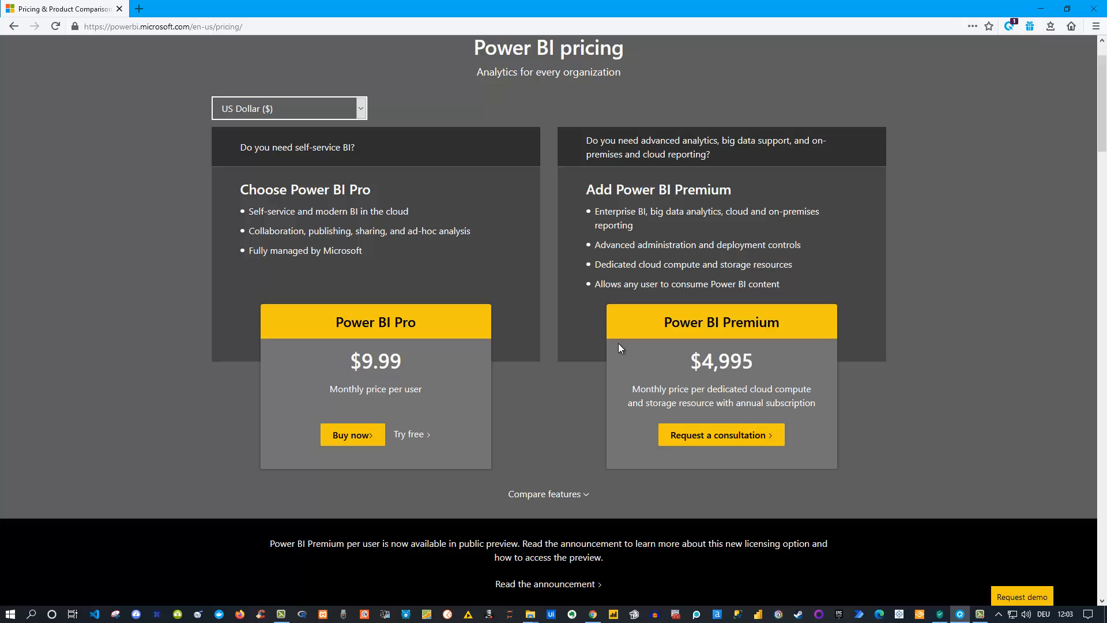
mouse_move(403, 300)
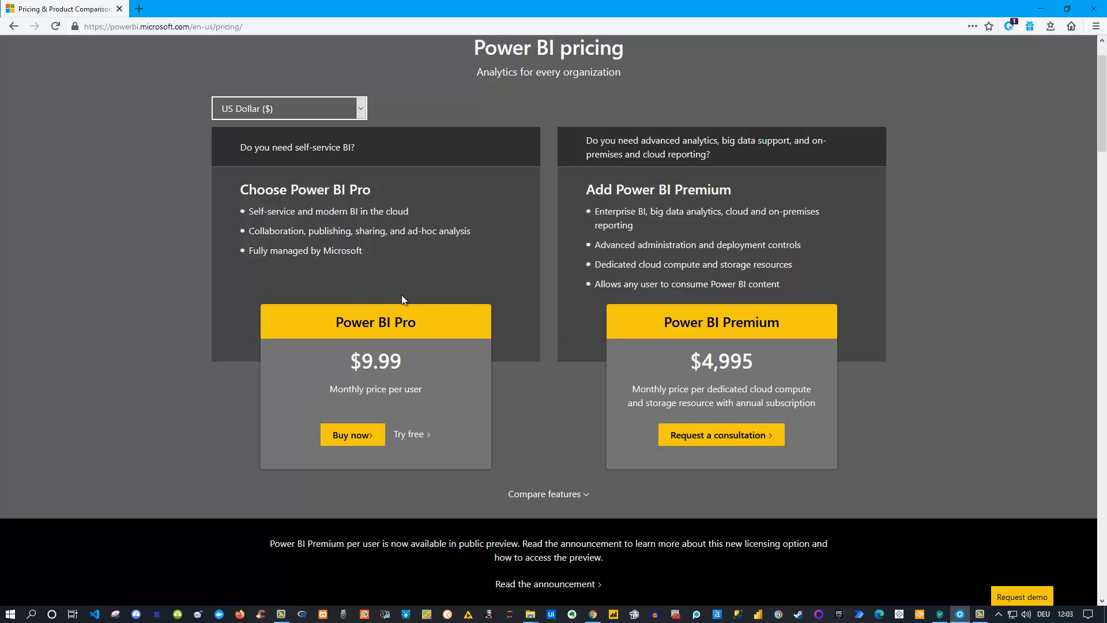
mouse_move(414, 316)
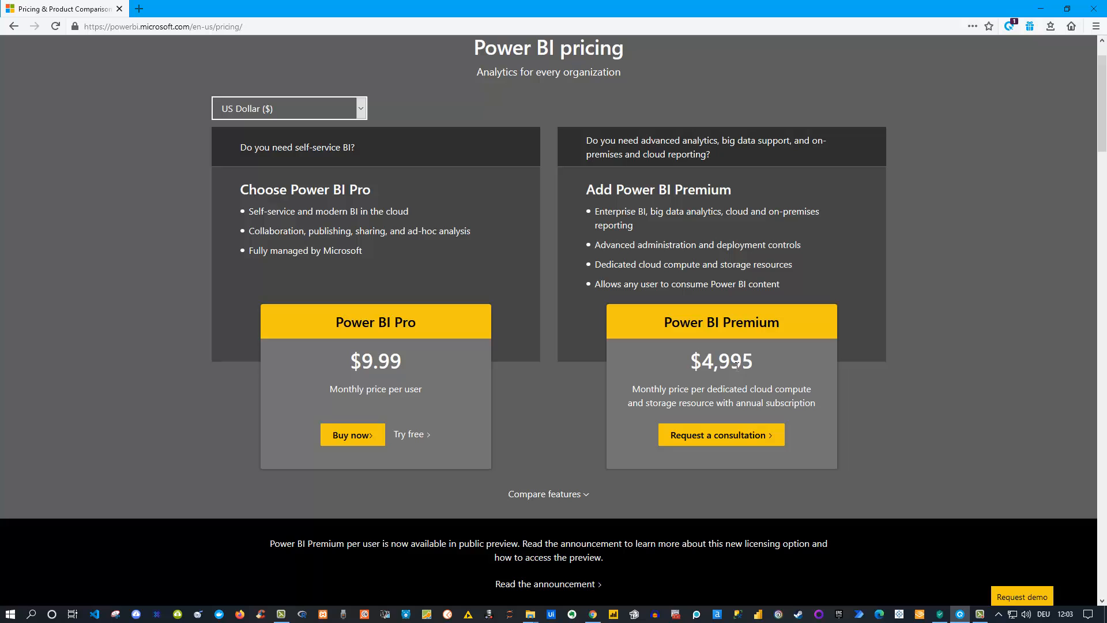
mouse_move(379, 313)
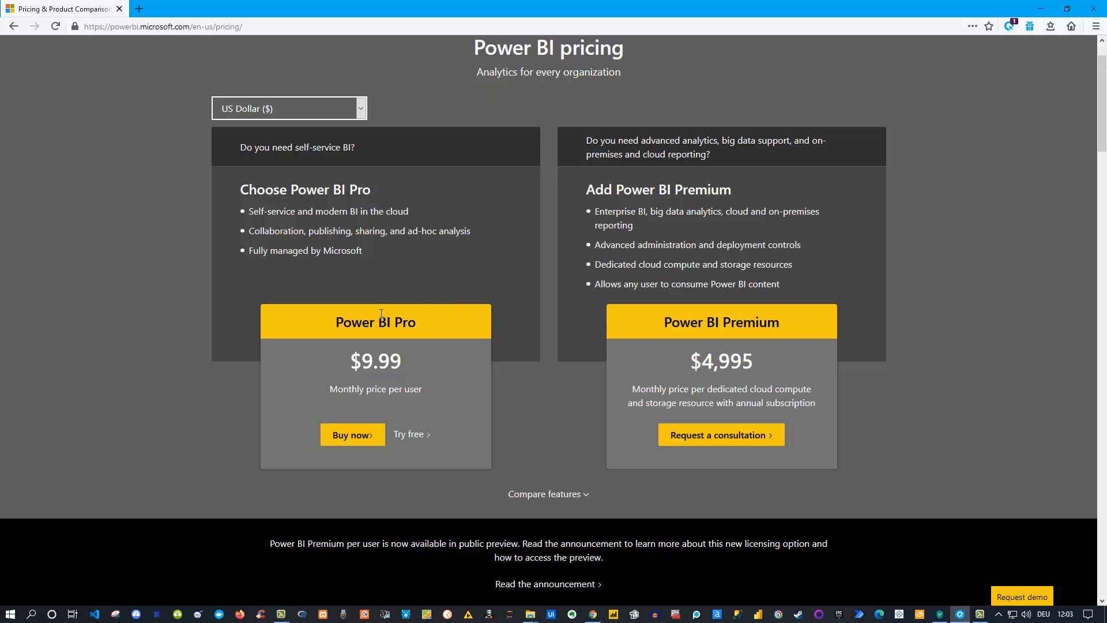
mouse_move(443, 319)
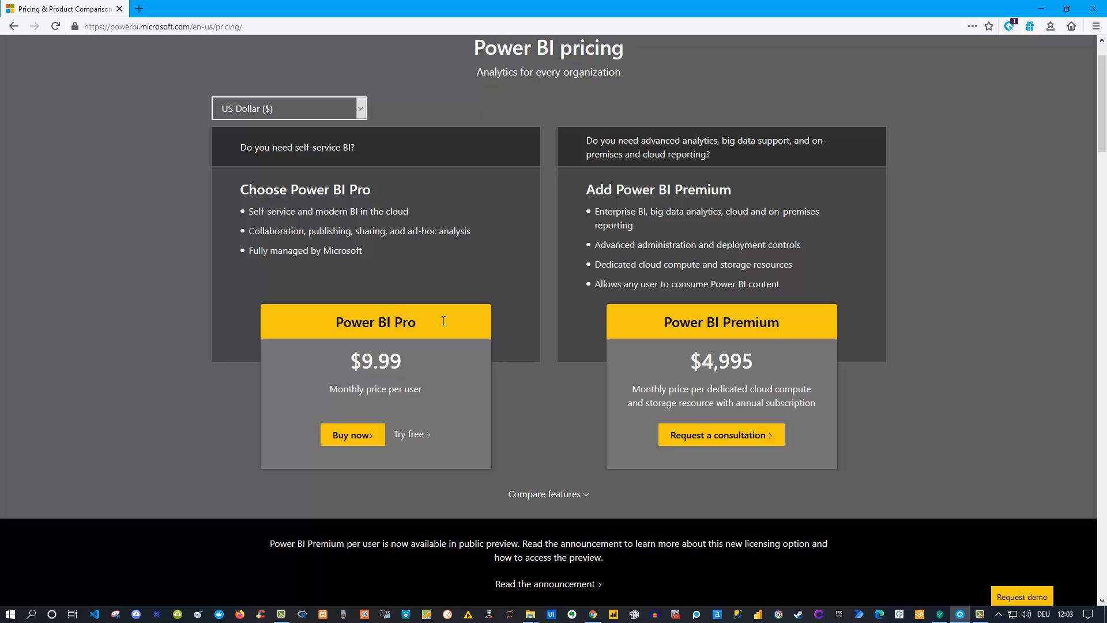
mouse_move(720, 326)
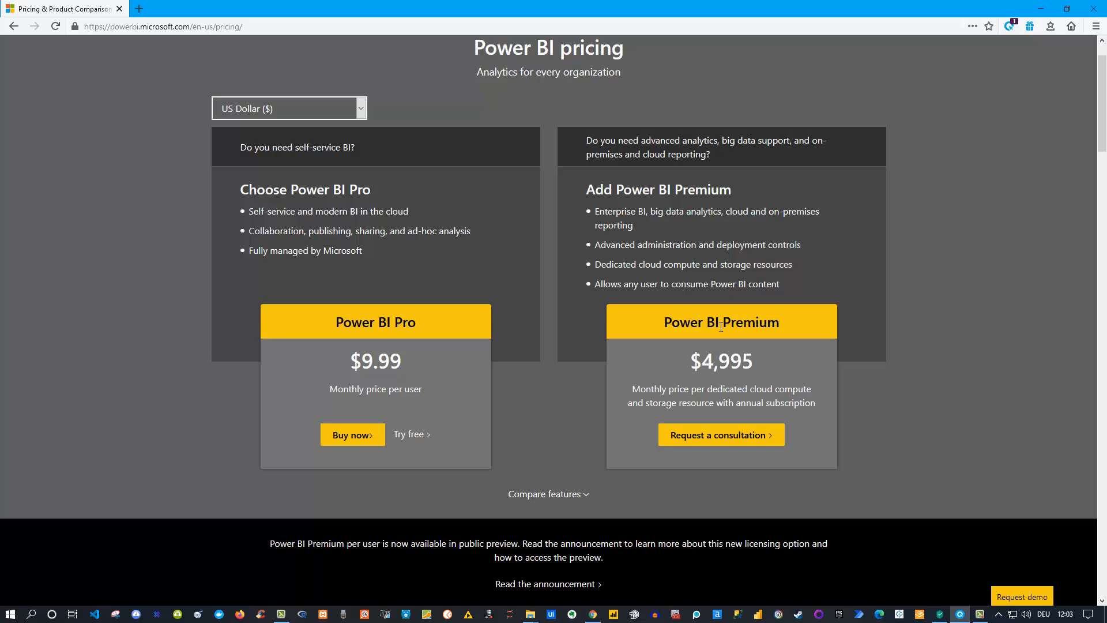
mouse_move(771, 379)
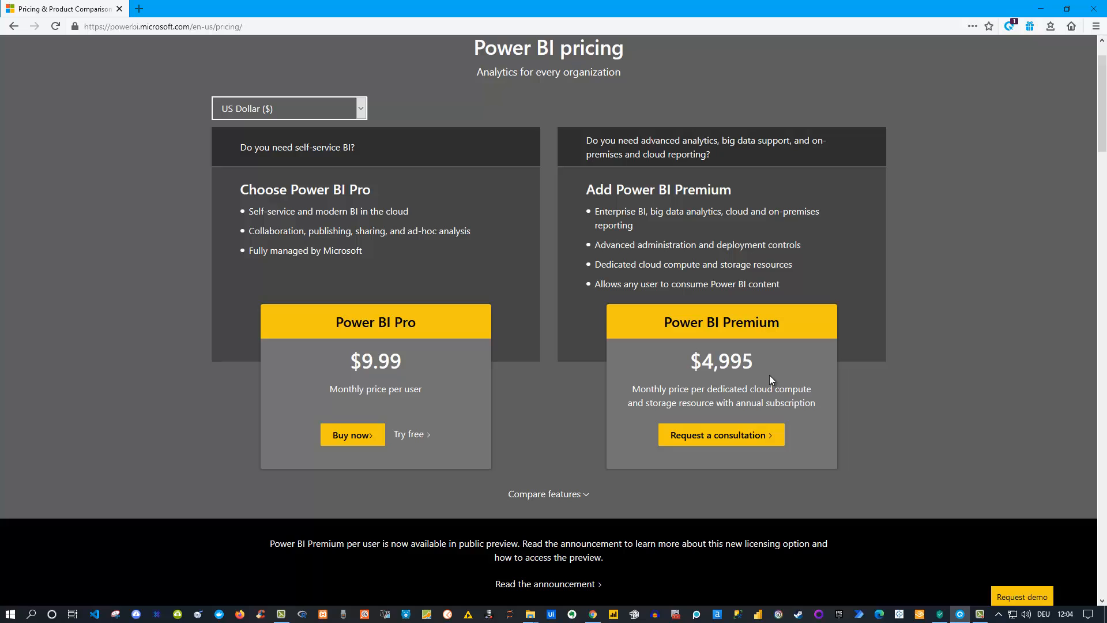
mouse_move(775, 376)
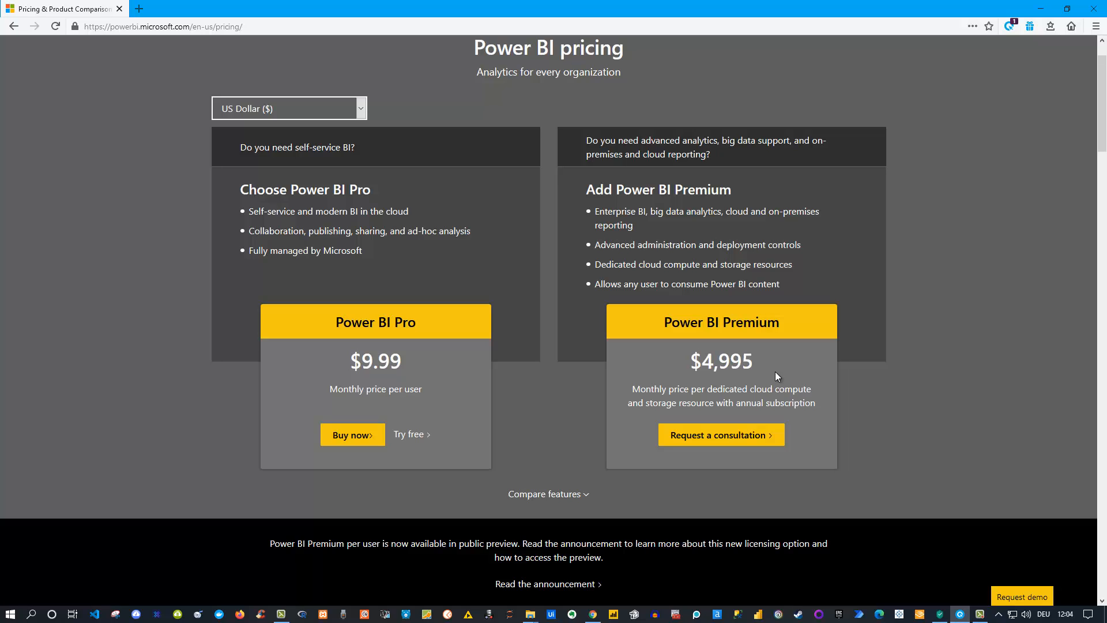
mouse_move(661, 373)
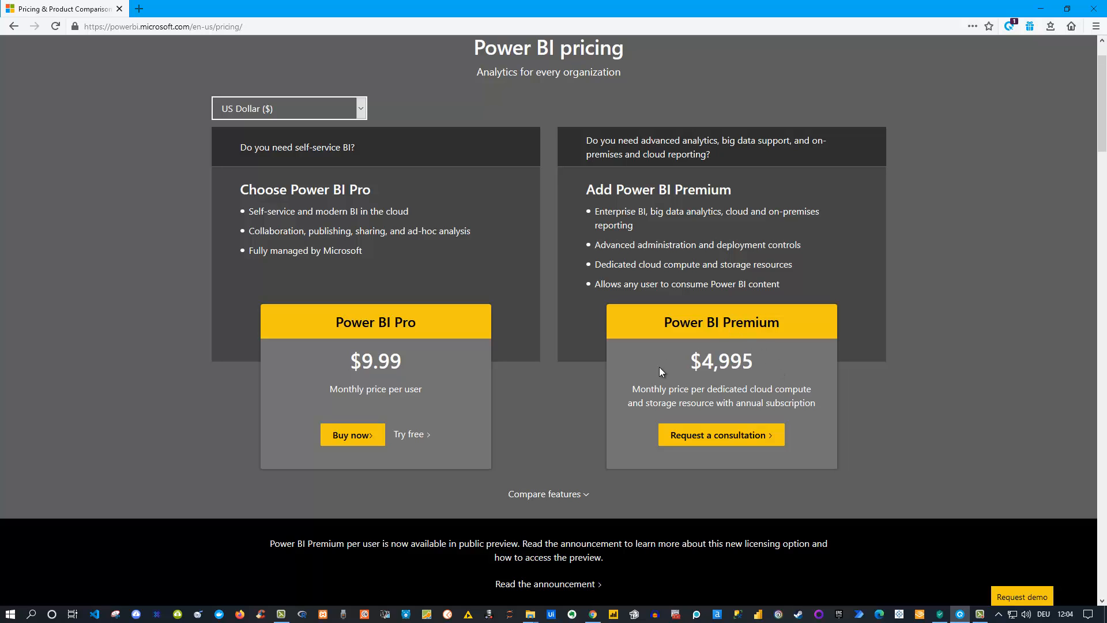
mouse_move(504, 334)
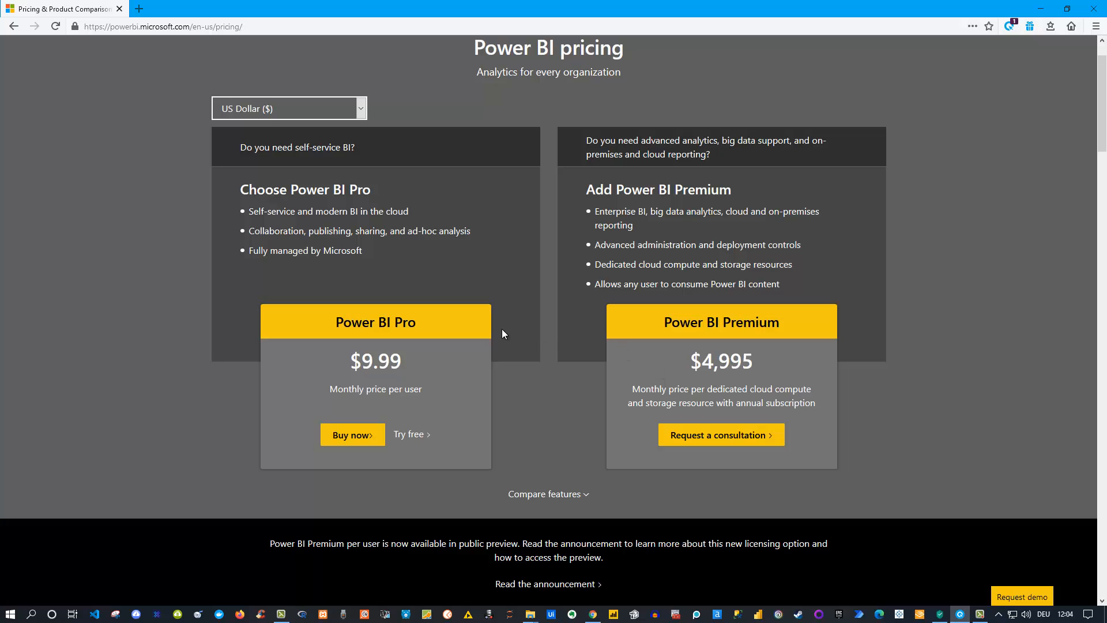
mouse_move(266, 400)
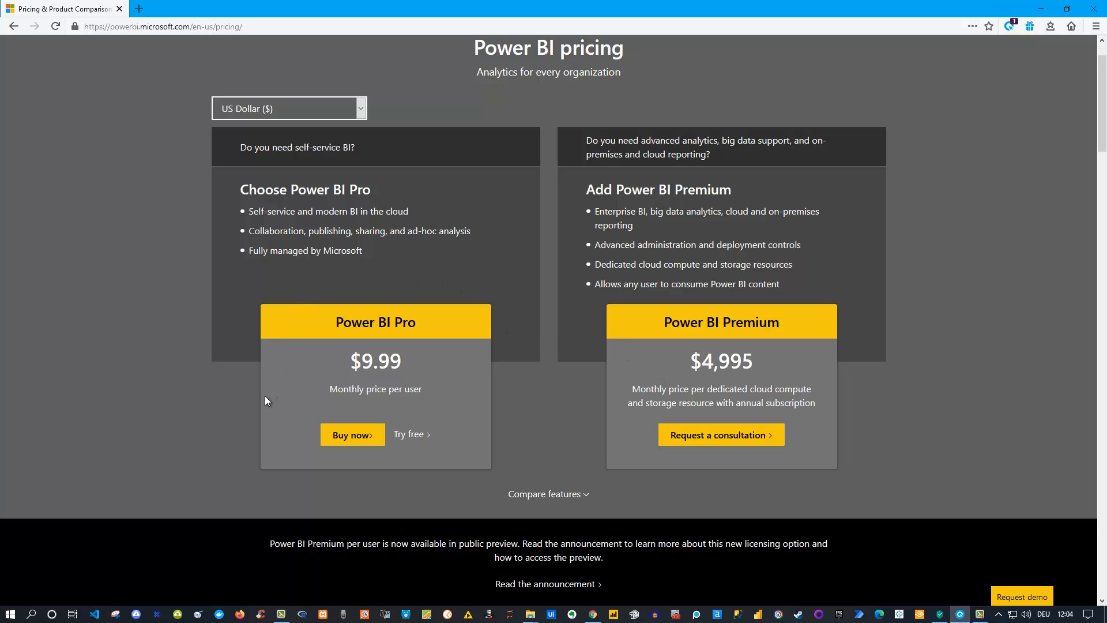
mouse_move(438, 290)
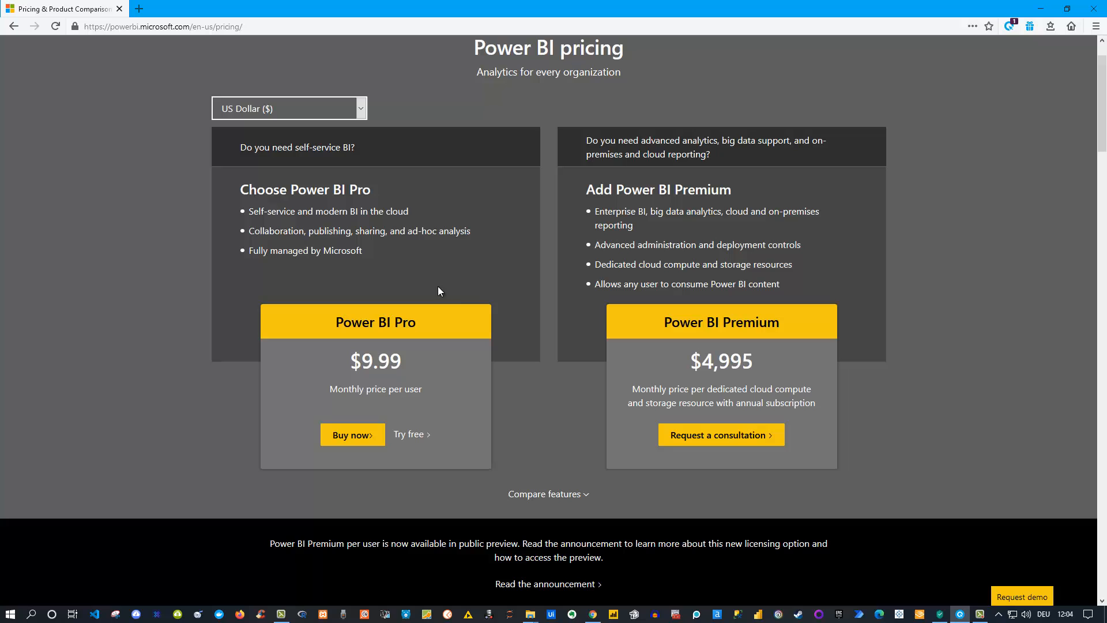
mouse_move(697, 348)
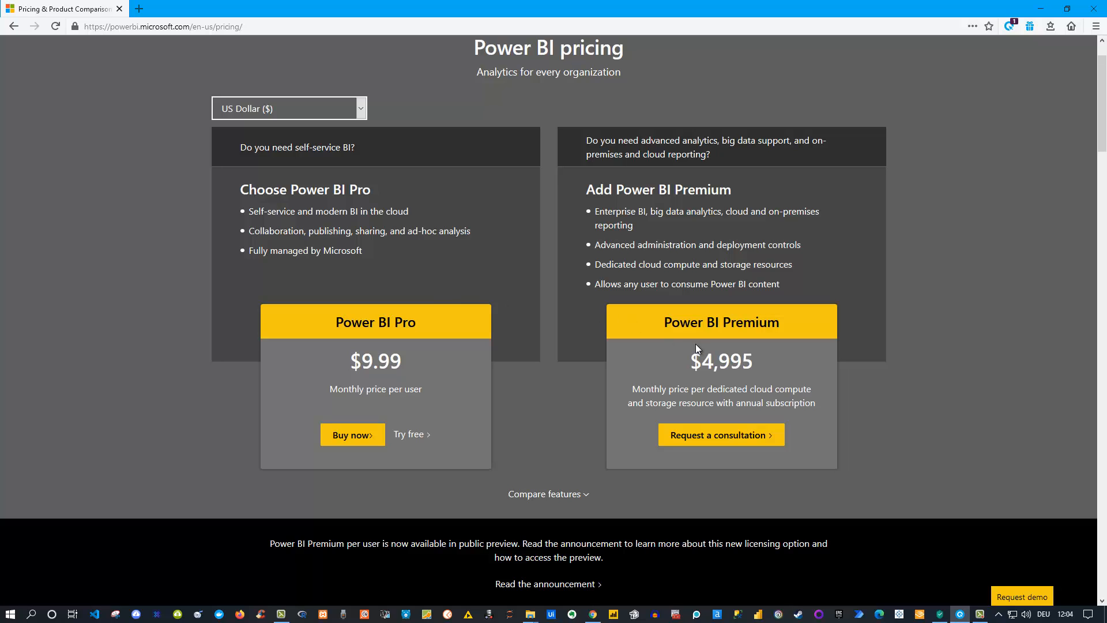
mouse_move(684, 470)
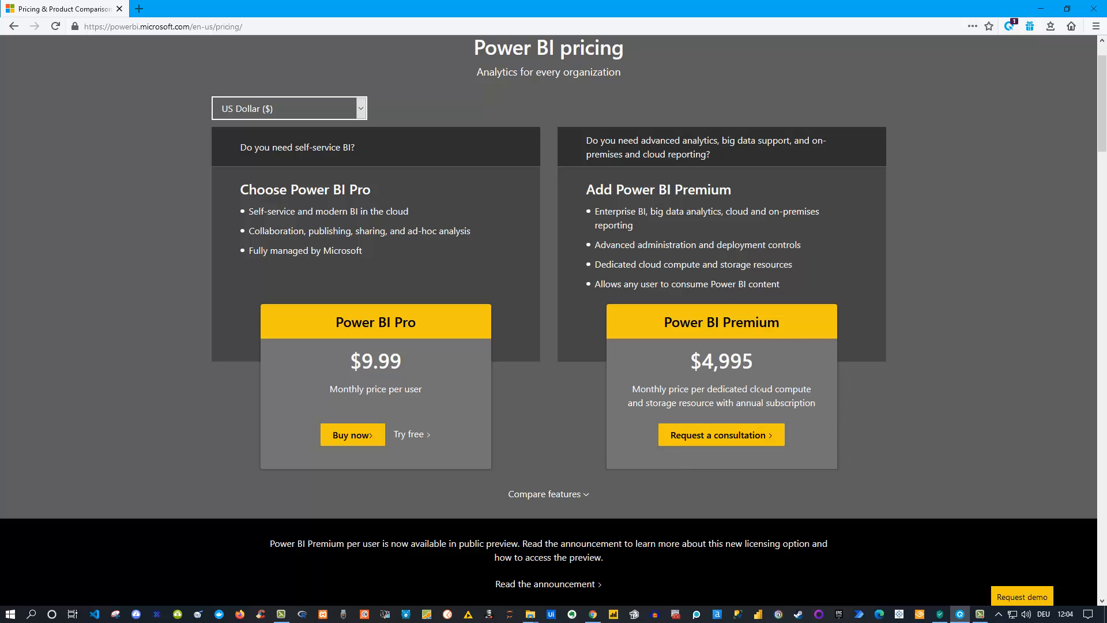
mouse_move(296, 356)
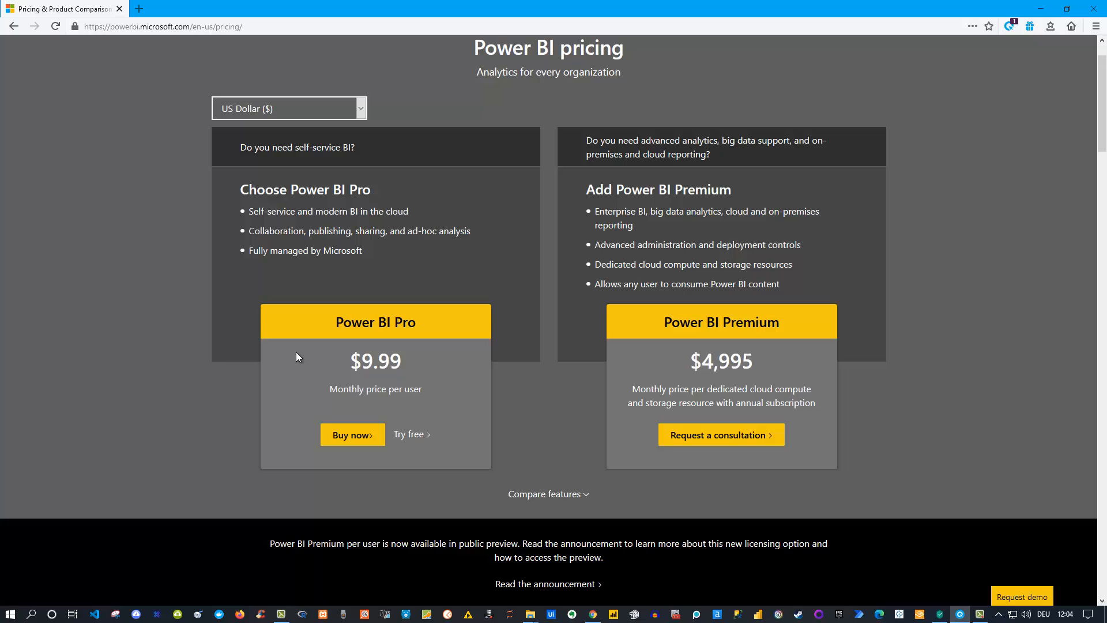
mouse_move(346, 361)
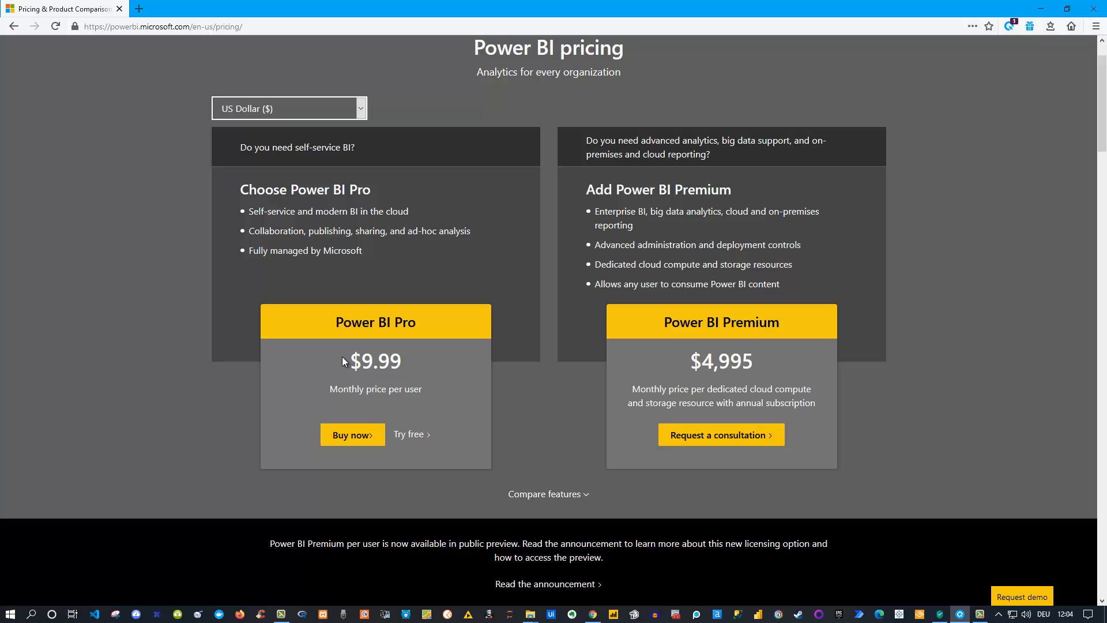
mouse_move(369, 344)
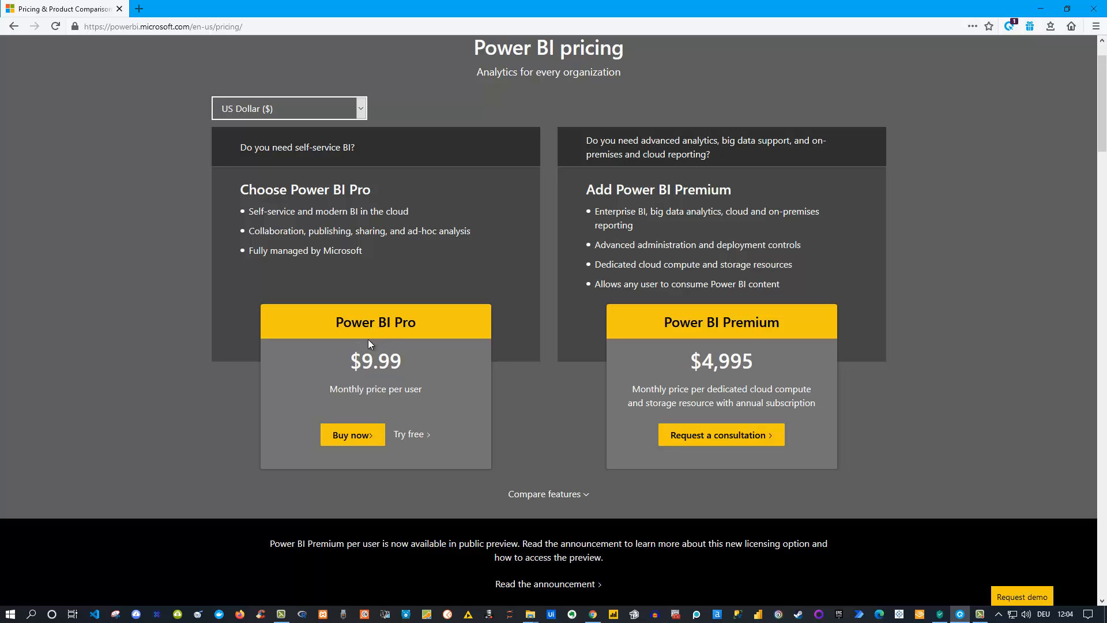
mouse_move(378, 382)
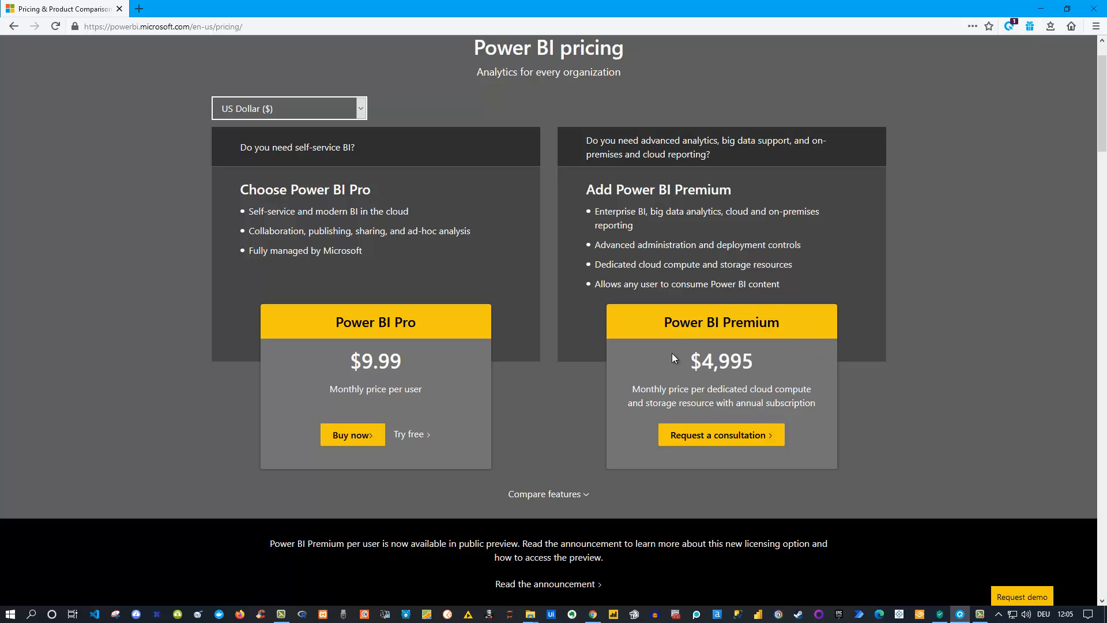
mouse_move(754, 319)
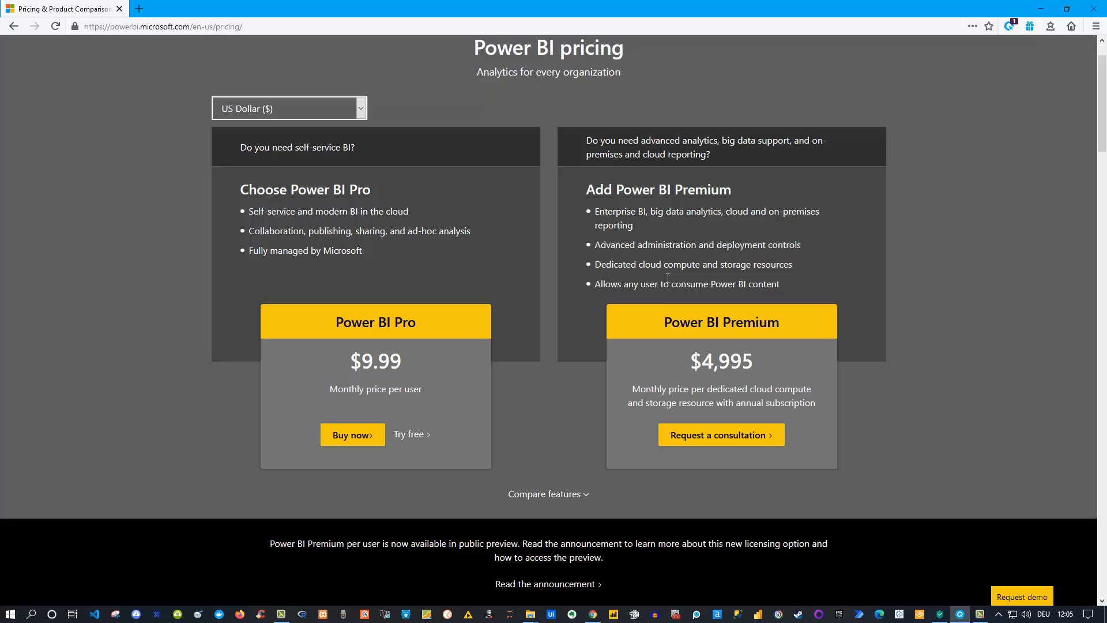
mouse_move(599, 498)
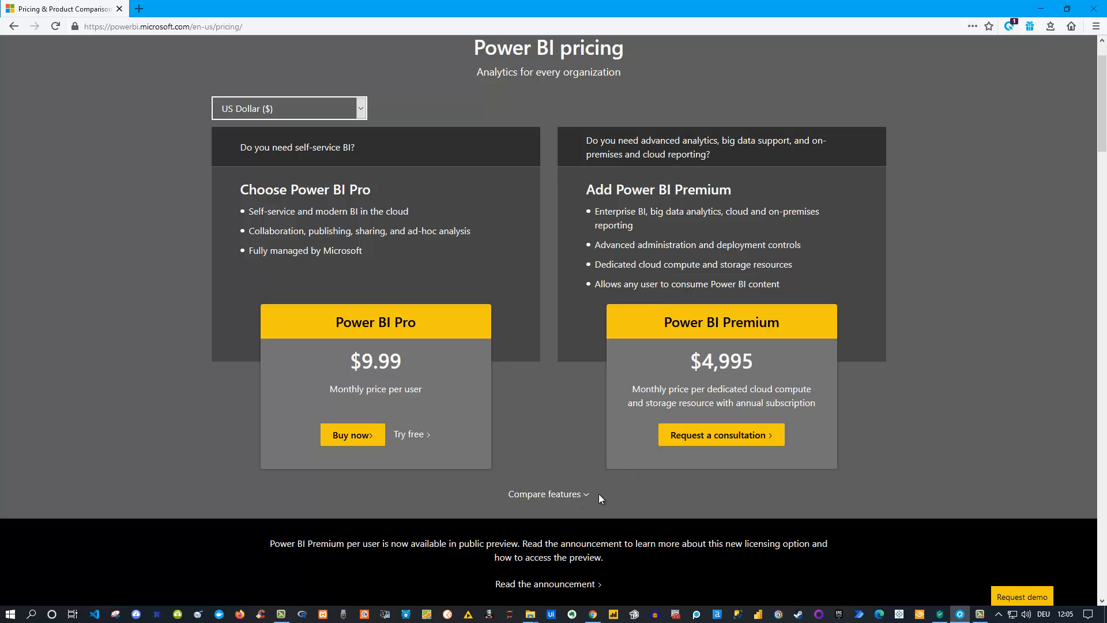
mouse_move(558, 378)
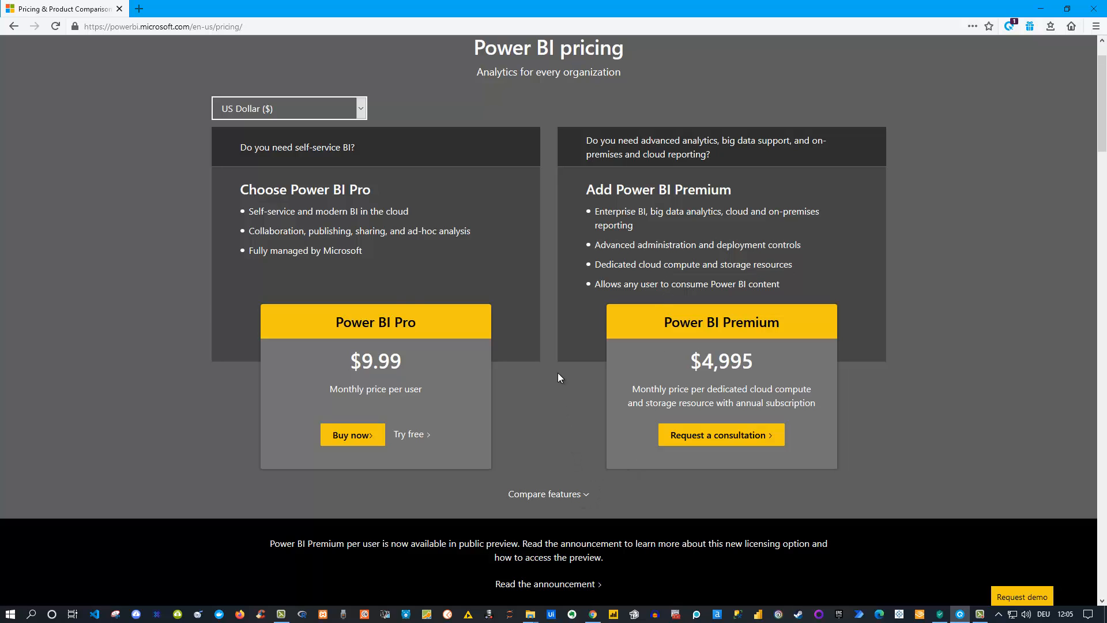
mouse_move(423, 326)
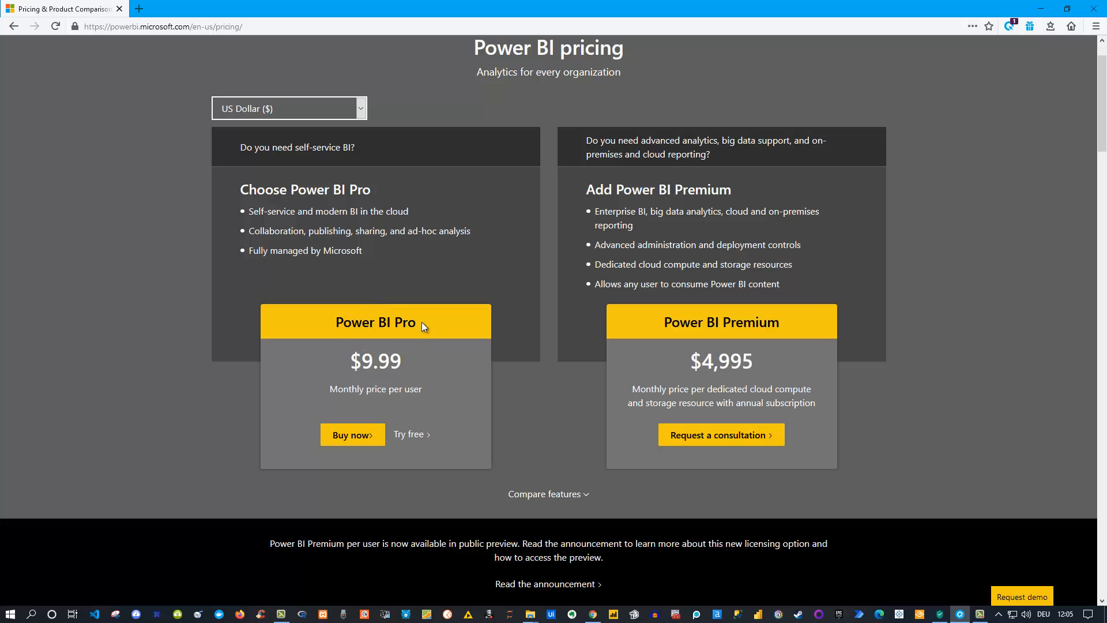
mouse_move(738, 338)
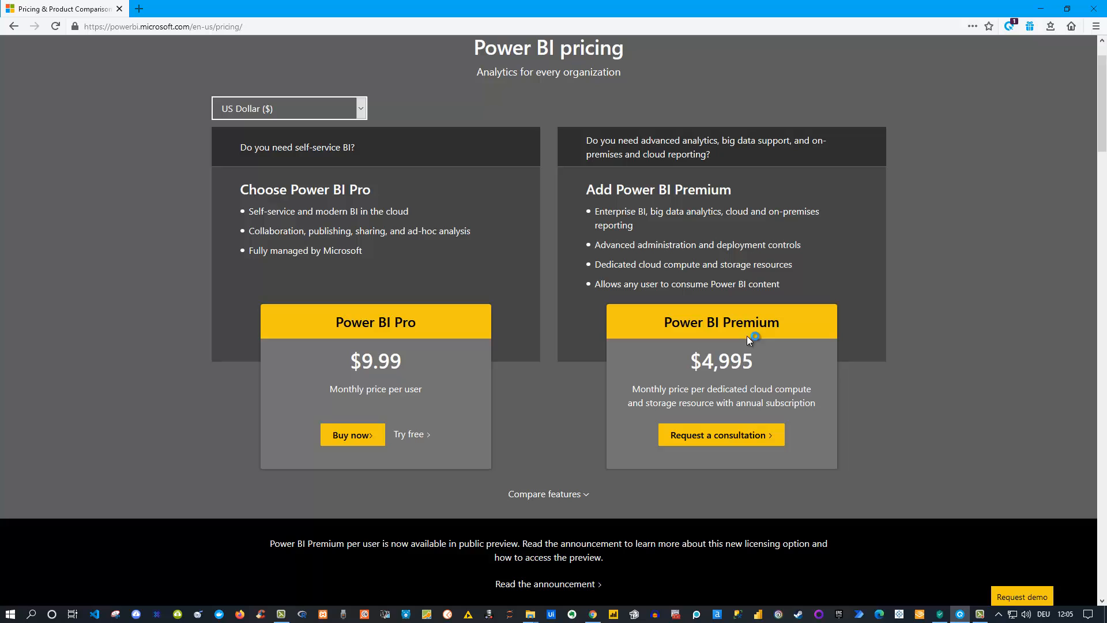
mouse_move(543, 456)
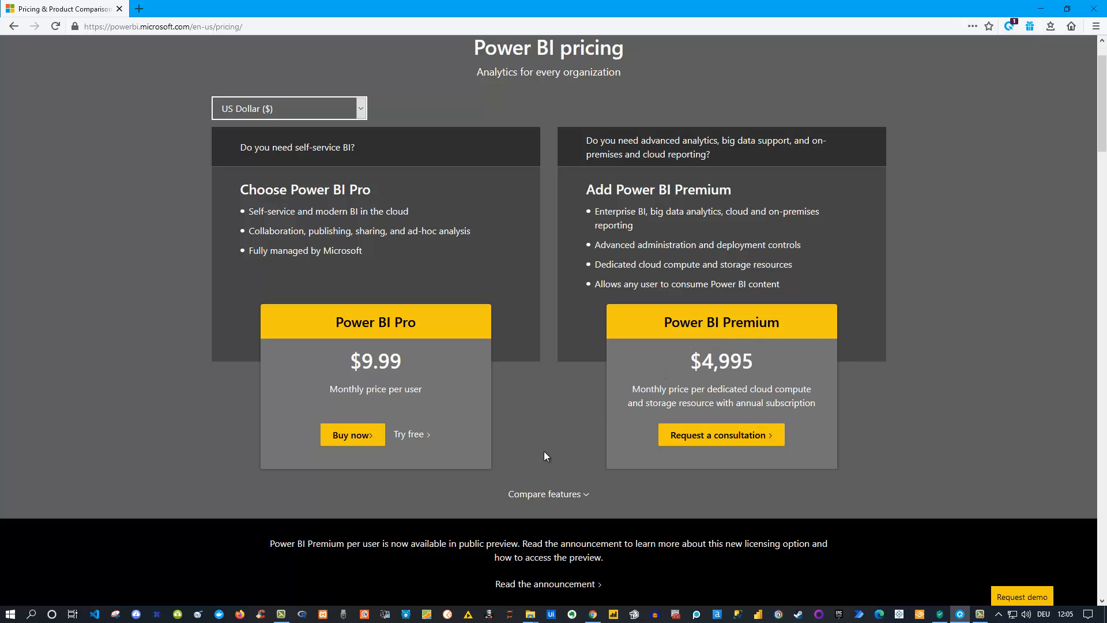
mouse_move(637, 376)
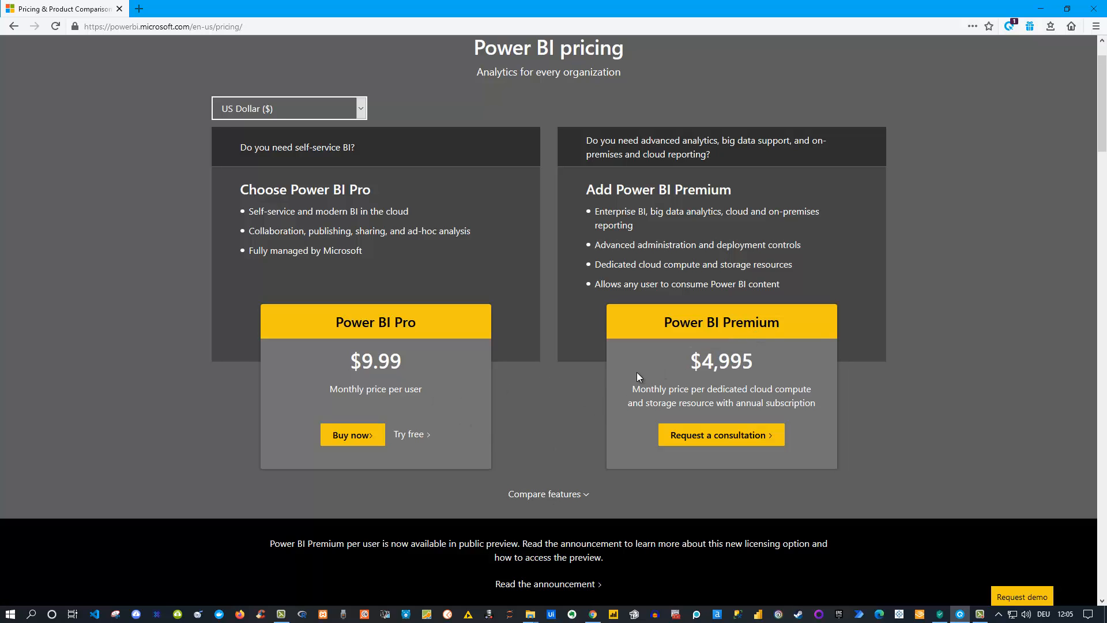
- Scroll past the features comparison heading to the Licensing differences and Deployment and administration rows
scroll("down", 3)
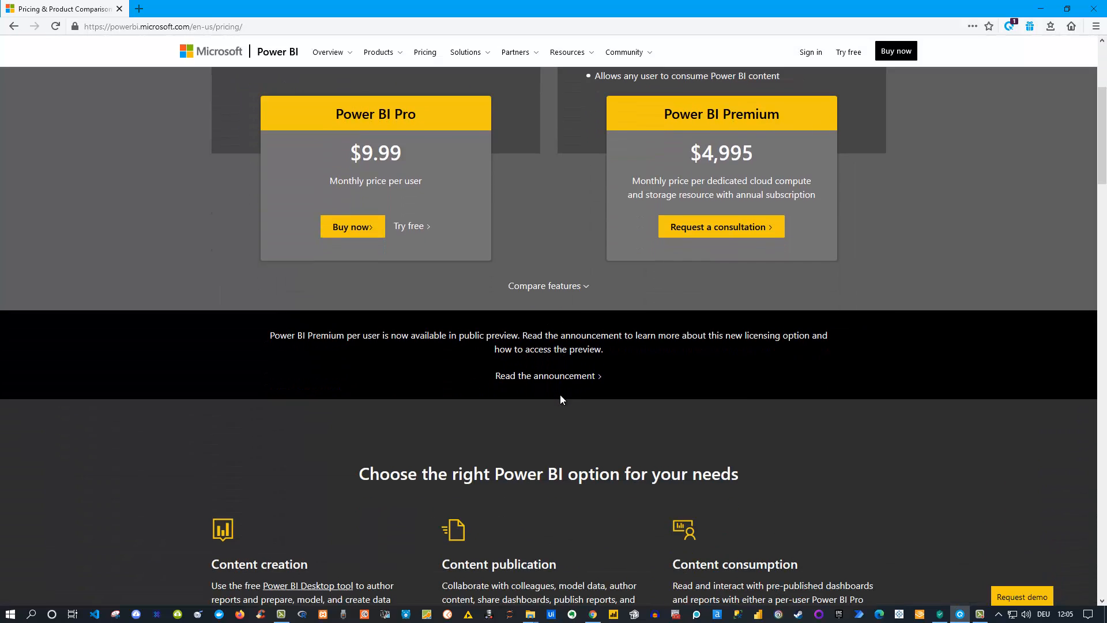
scroll("down", 3)
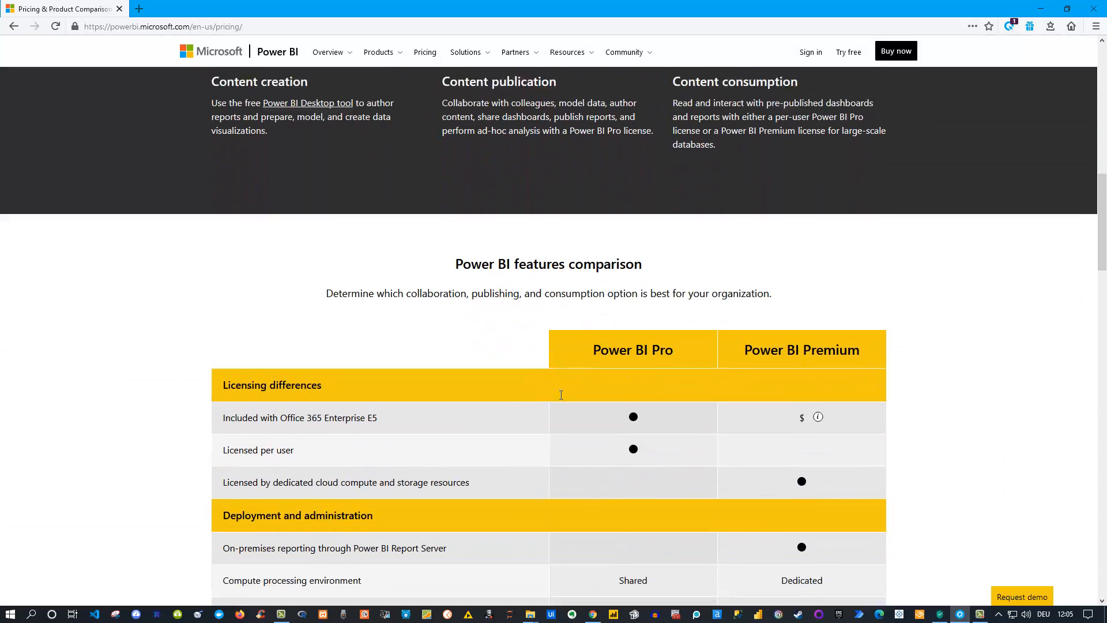
scroll("down", 3)
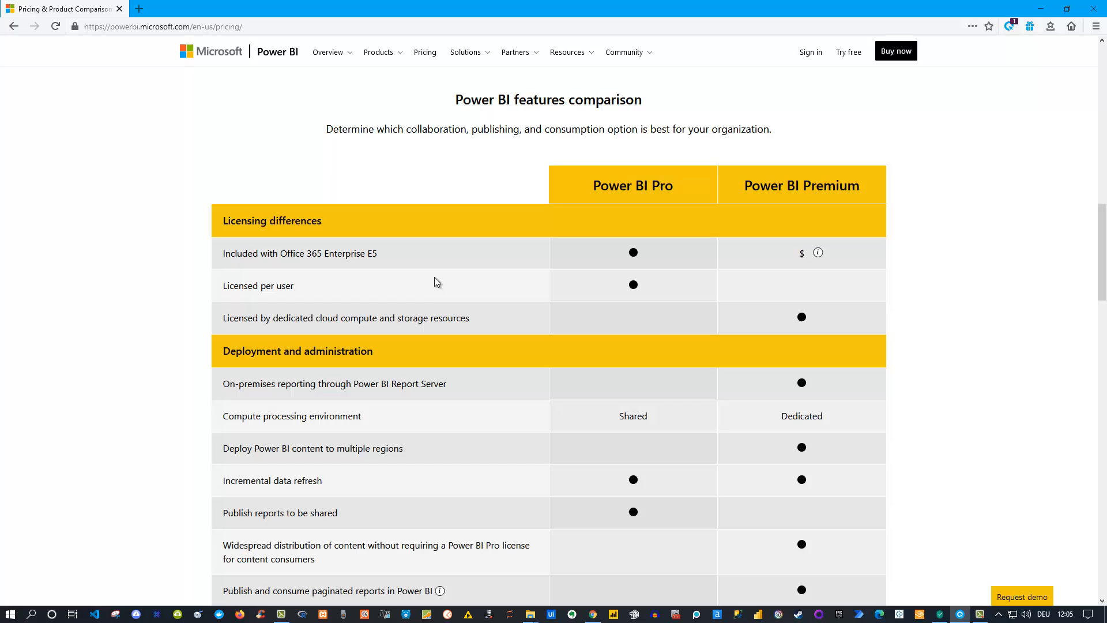
mouse_move(247, 283)
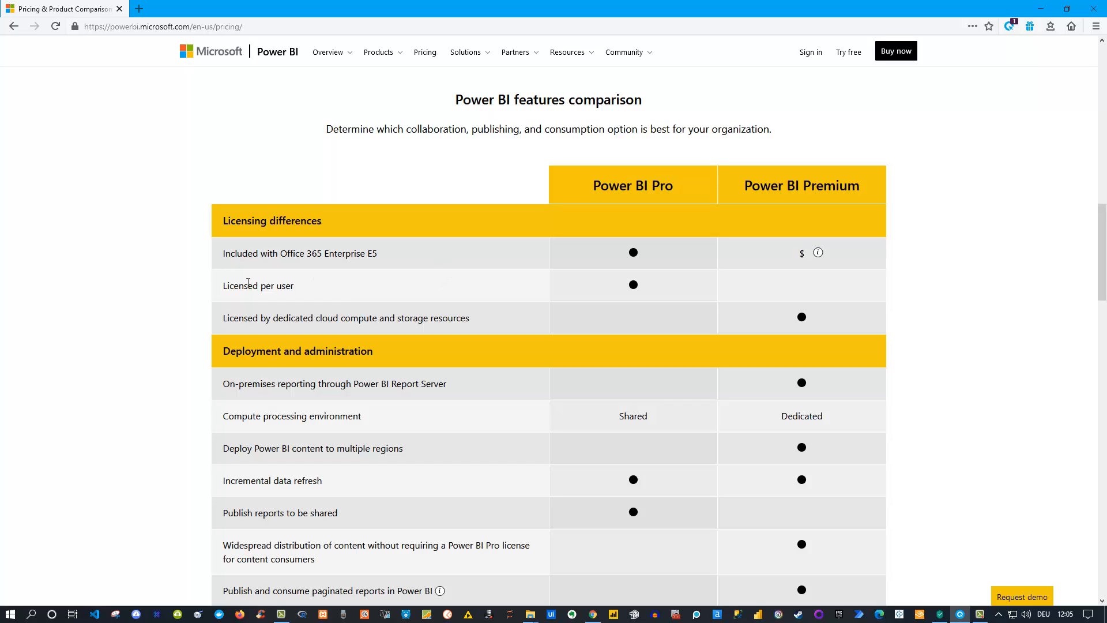
mouse_move(608, 202)
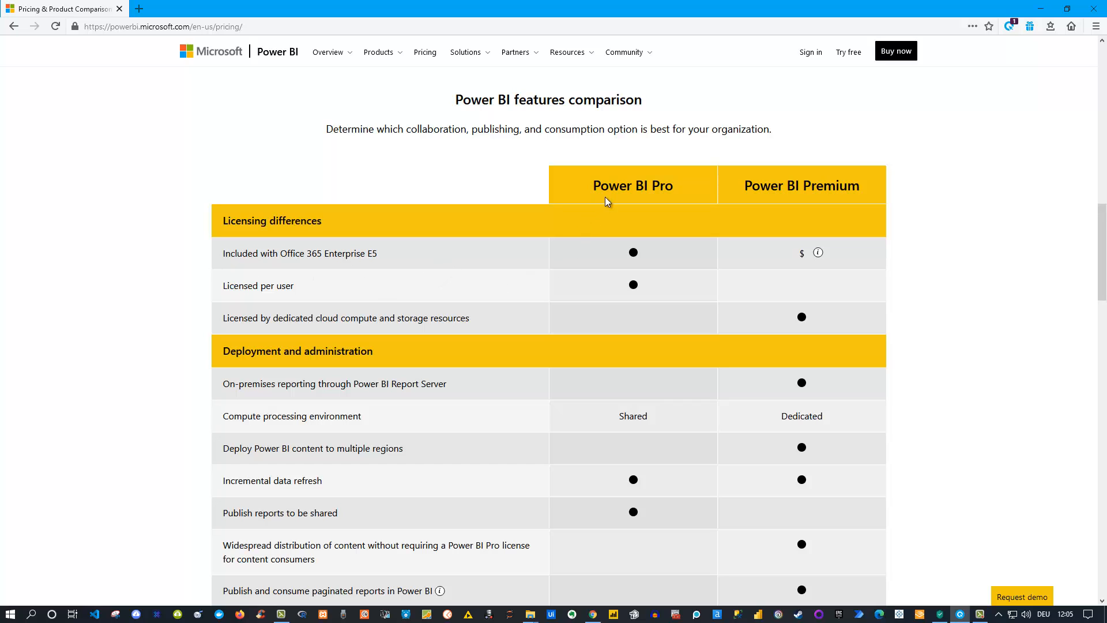
mouse_move(256, 282)
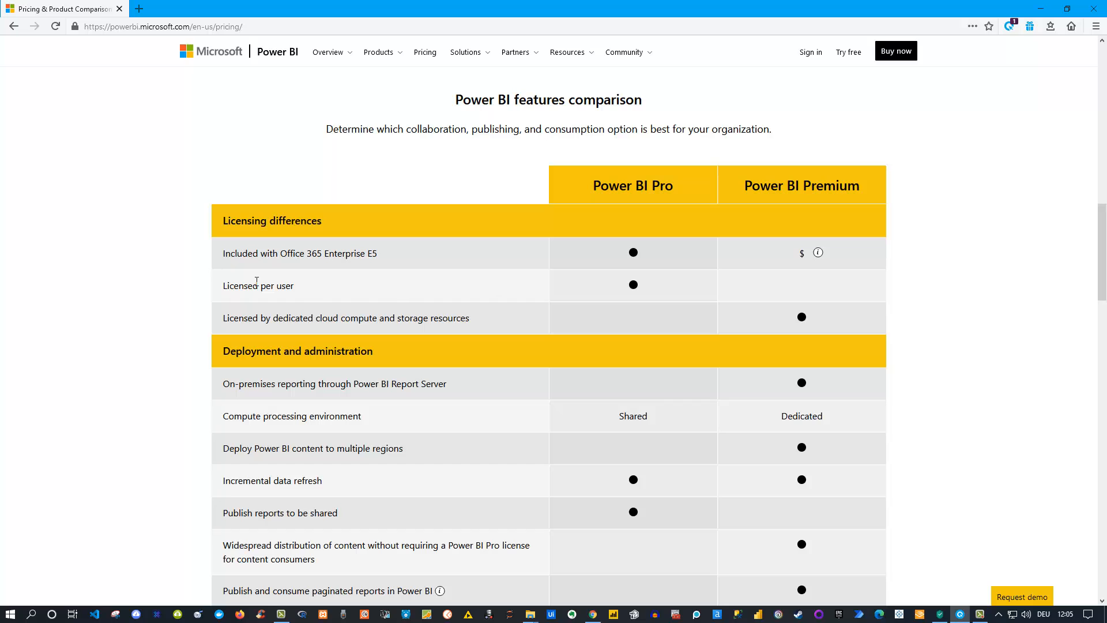
mouse_move(306, 294)
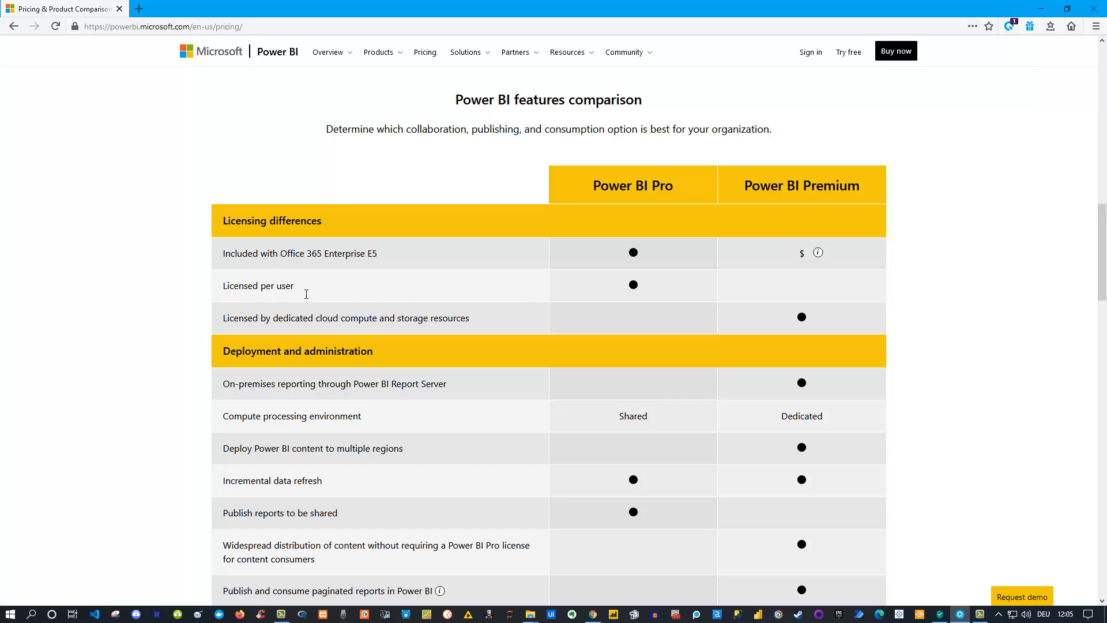
mouse_move(798, 275)
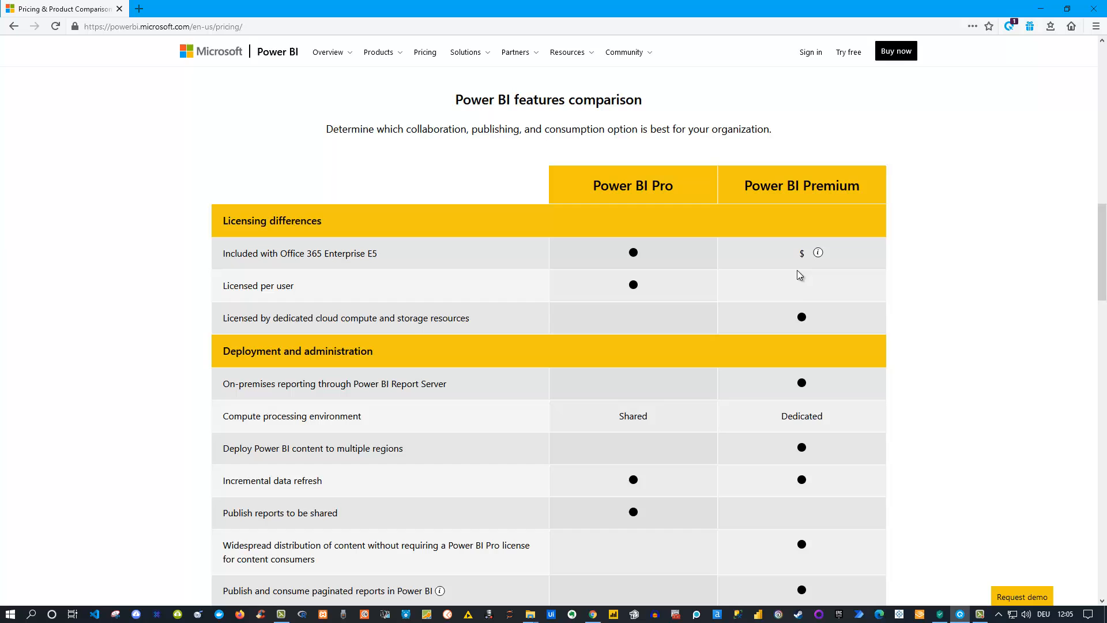
mouse_move(796, 290)
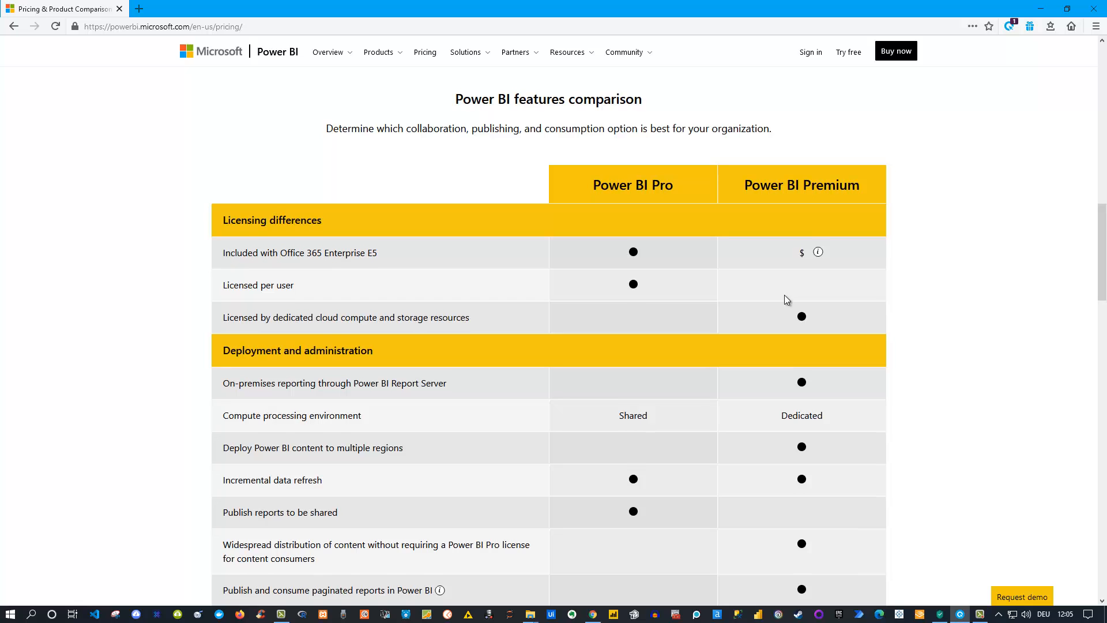
scroll("down", 3)
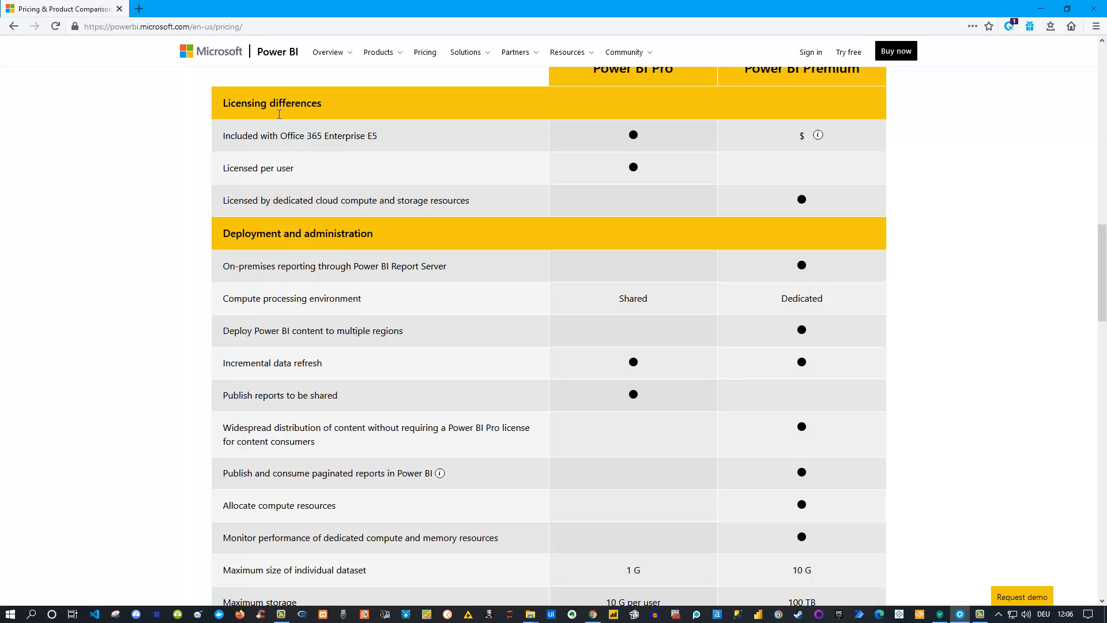
mouse_move(473, 265)
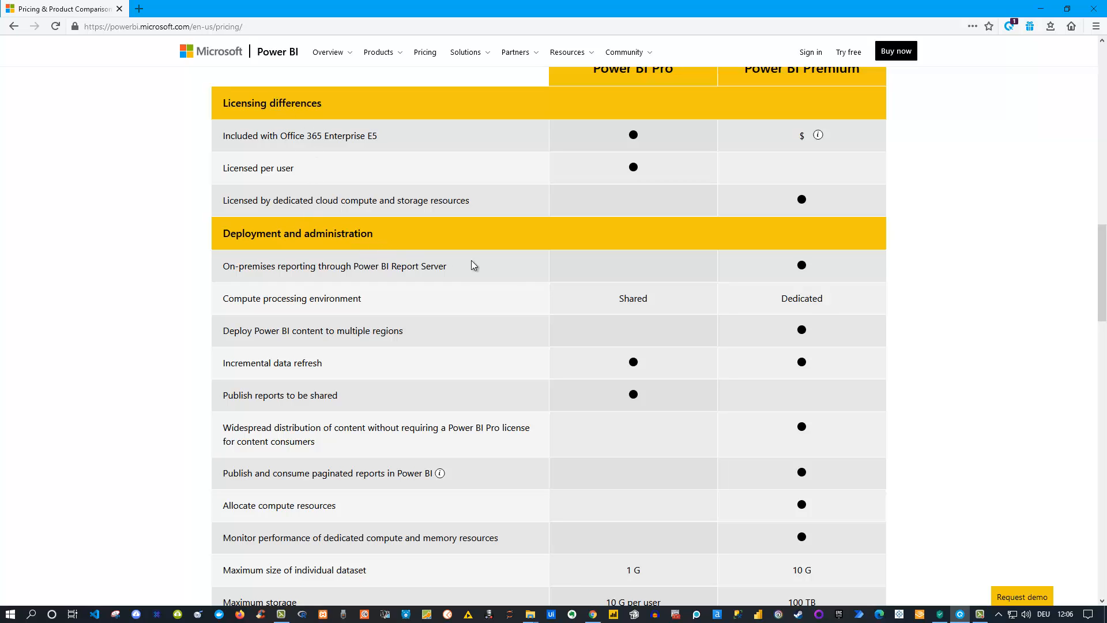
mouse_move(529, 323)
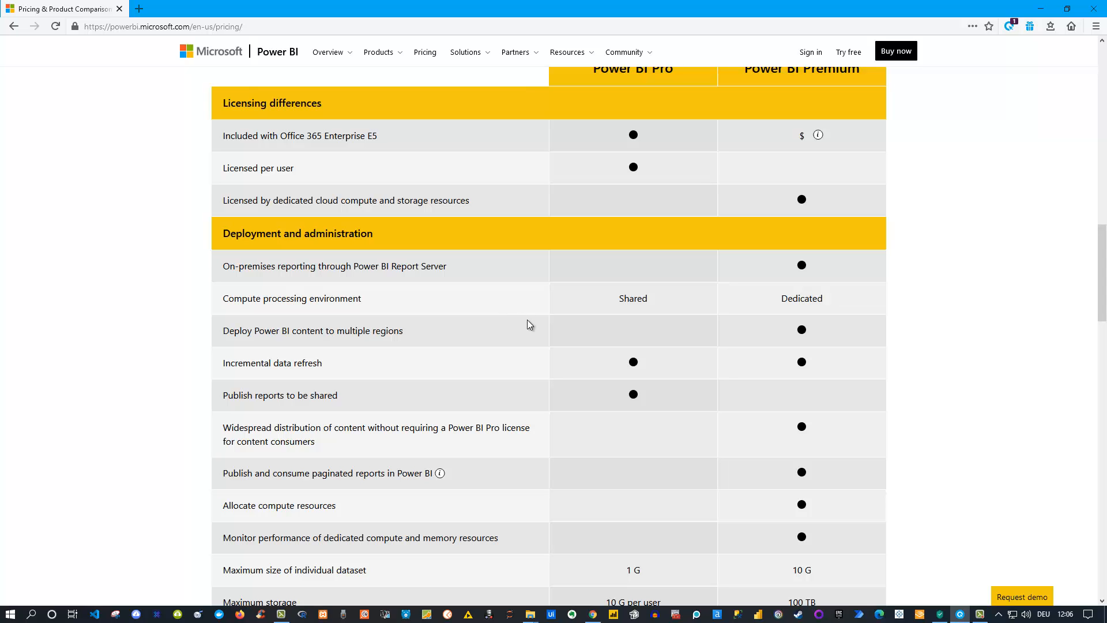
- Scroll to the dataset size, storage and refresh limits and the compliance and security rows
scroll("down", 3)
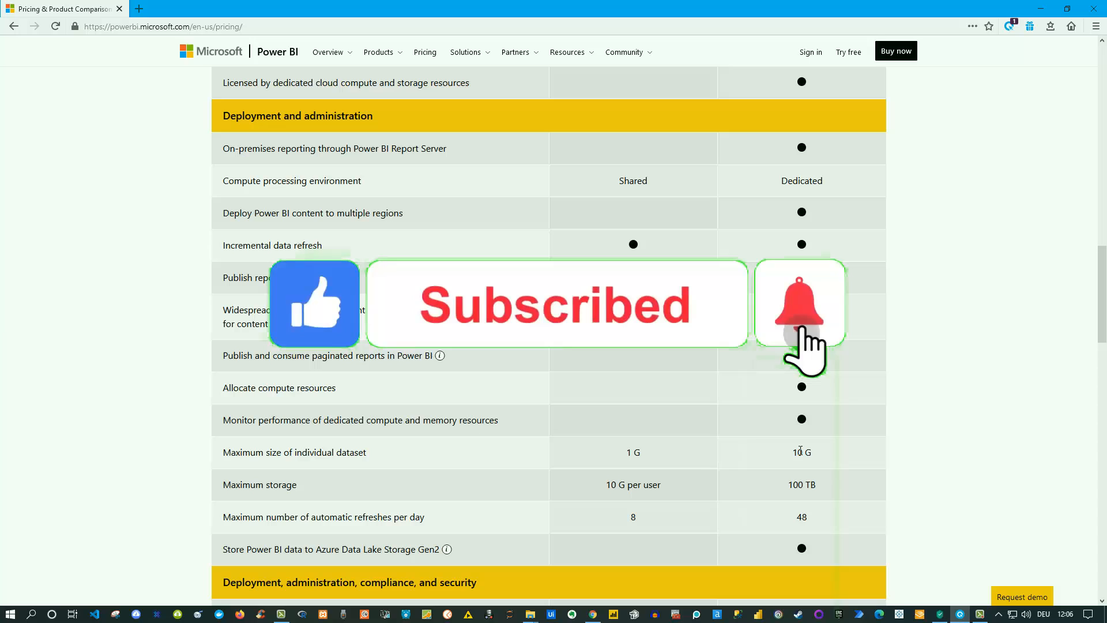
left_click(800, 303)
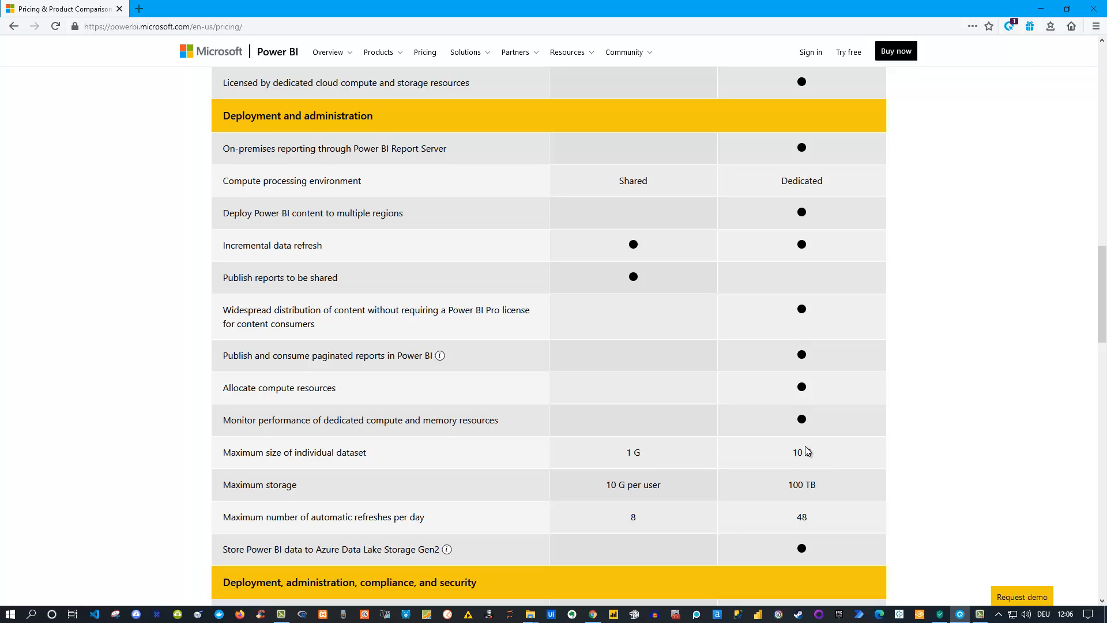
mouse_move(641, 457)
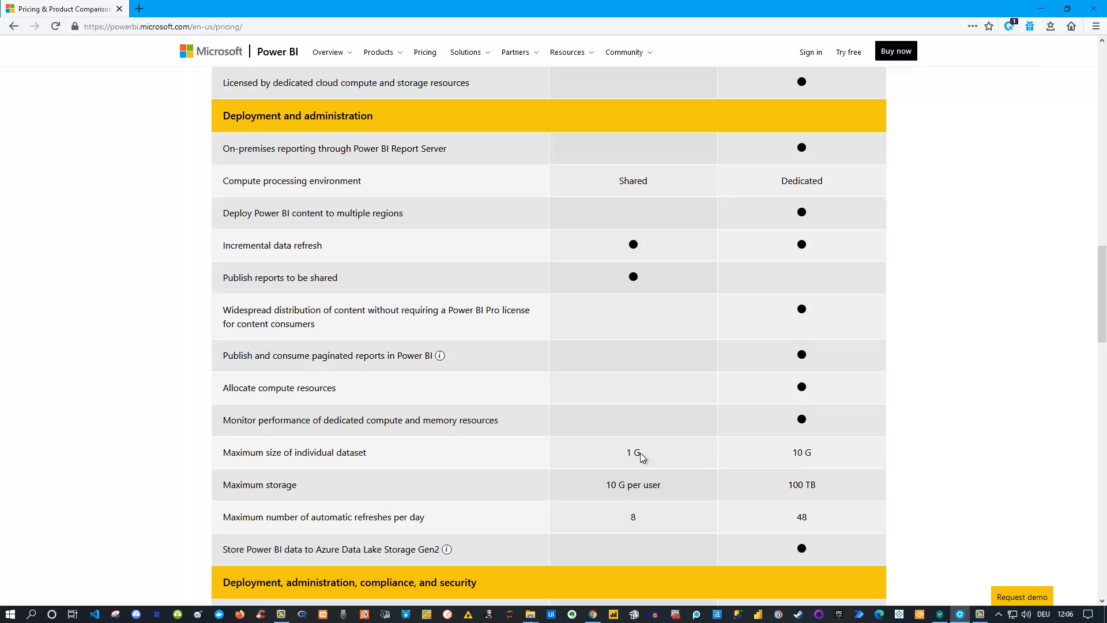
mouse_move(627, 450)
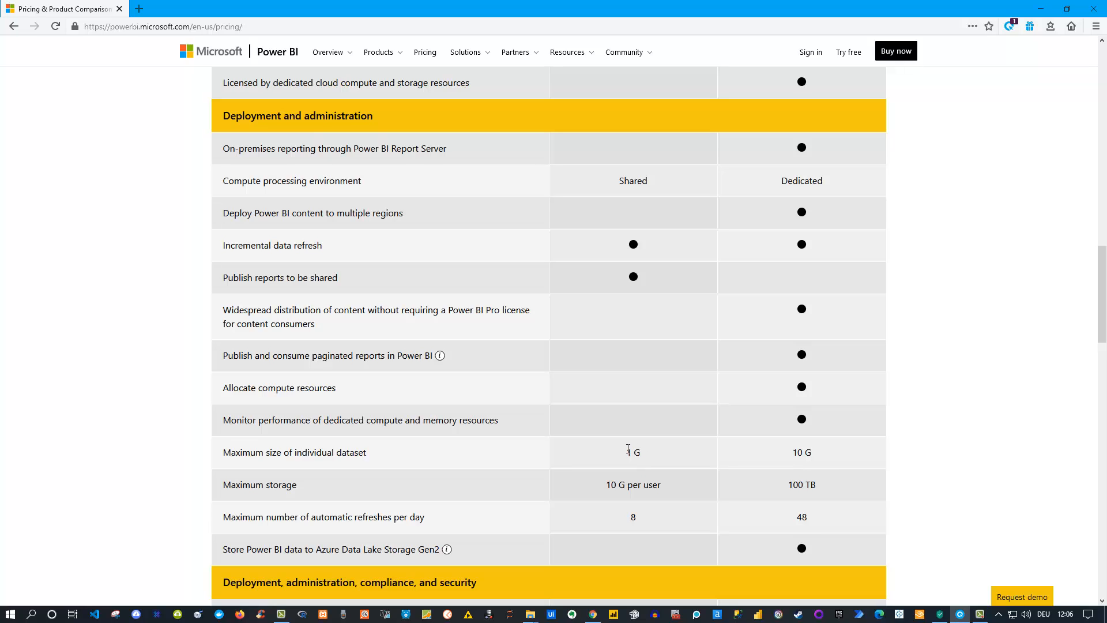
mouse_move(630, 484)
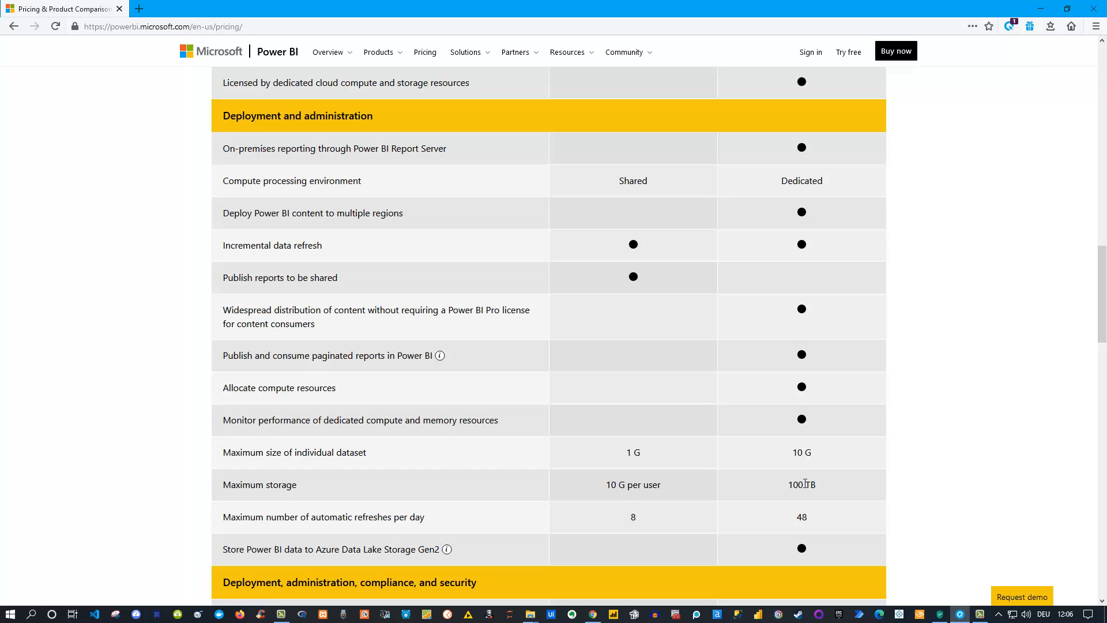
mouse_move(798, 480)
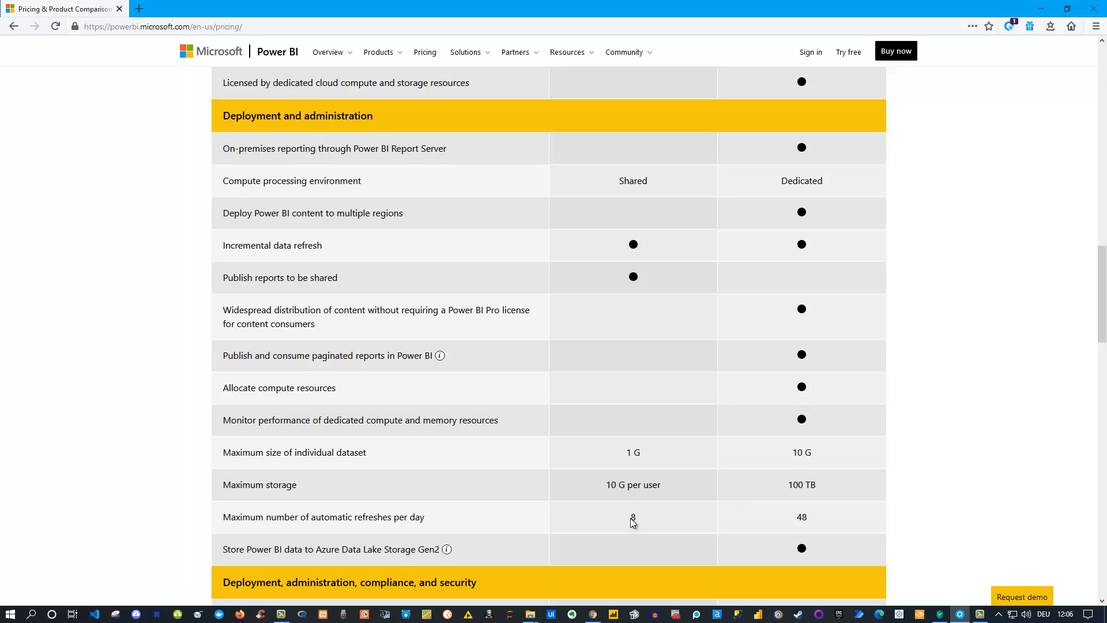
mouse_move(642, 518)
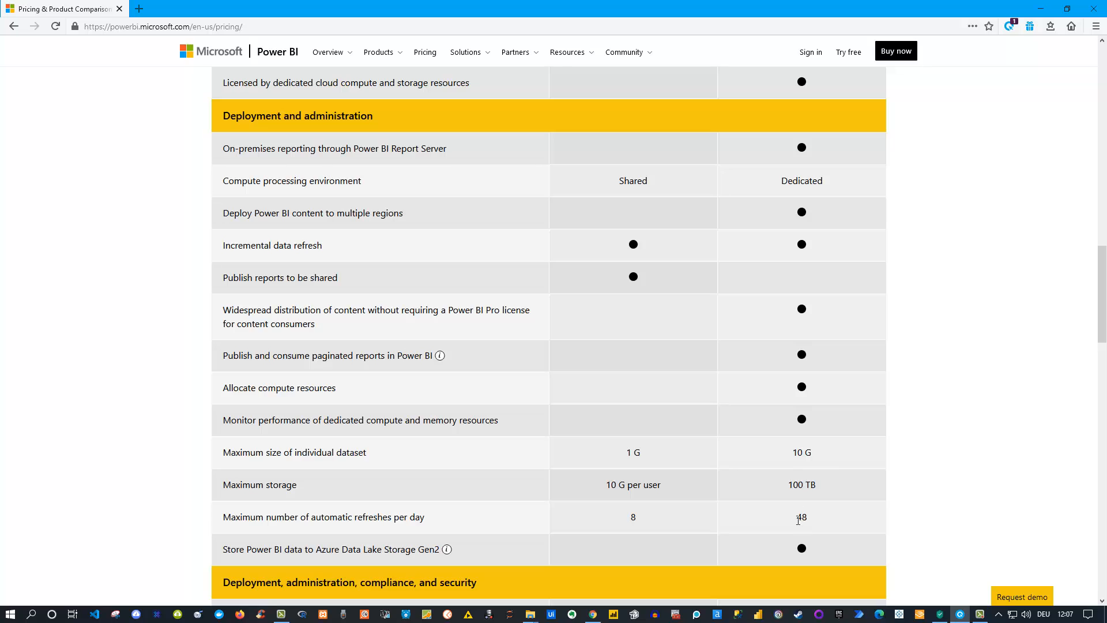
mouse_move(817, 520)
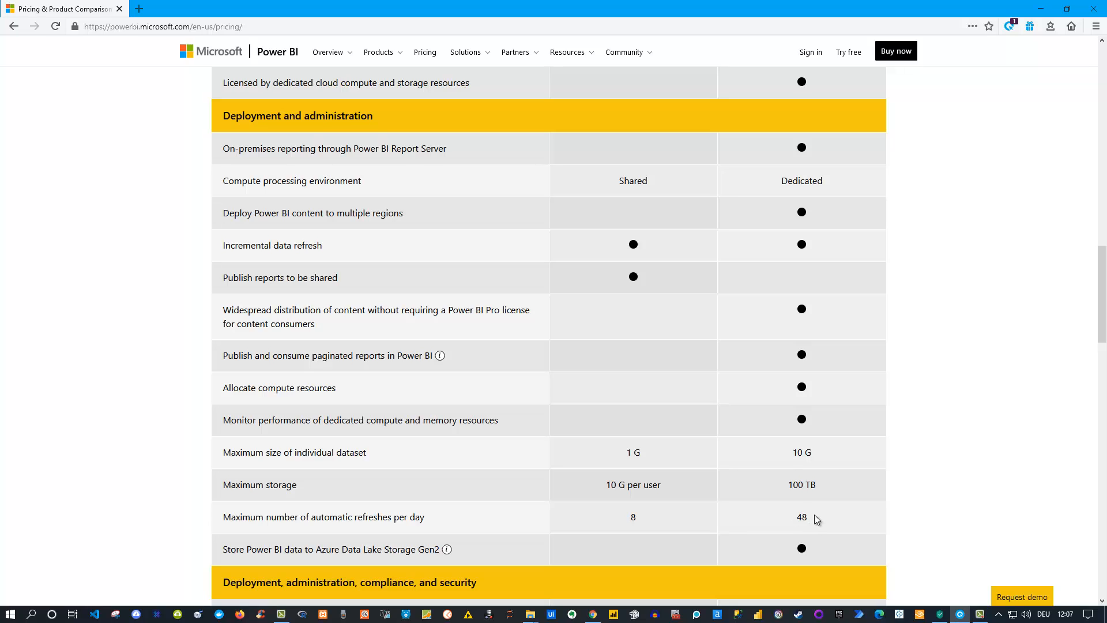
mouse_move(805, 520)
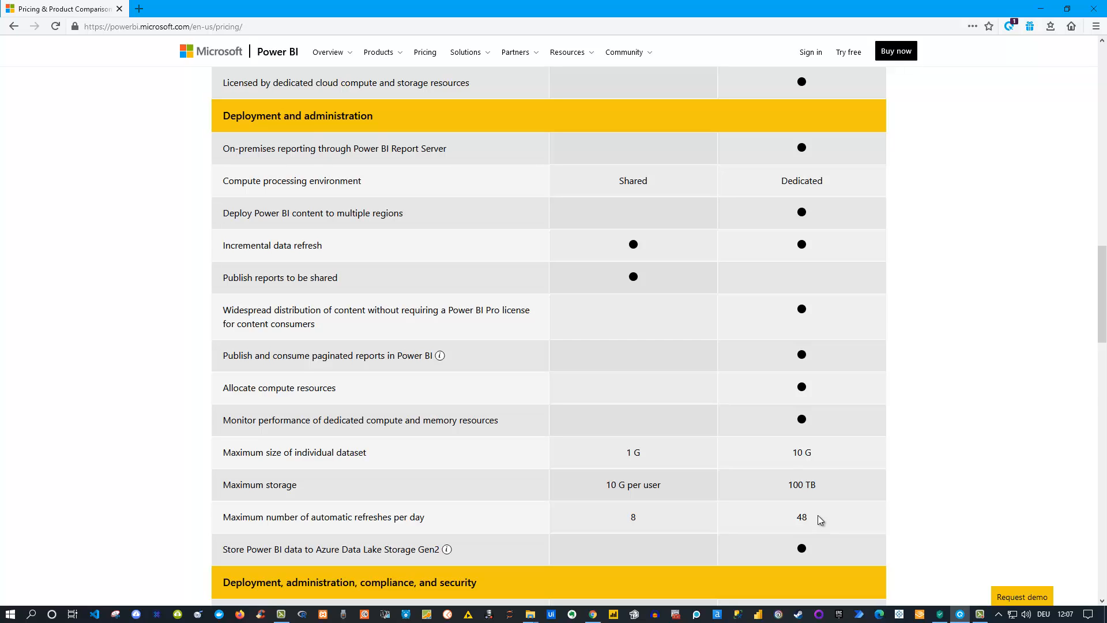
mouse_move(816, 513)
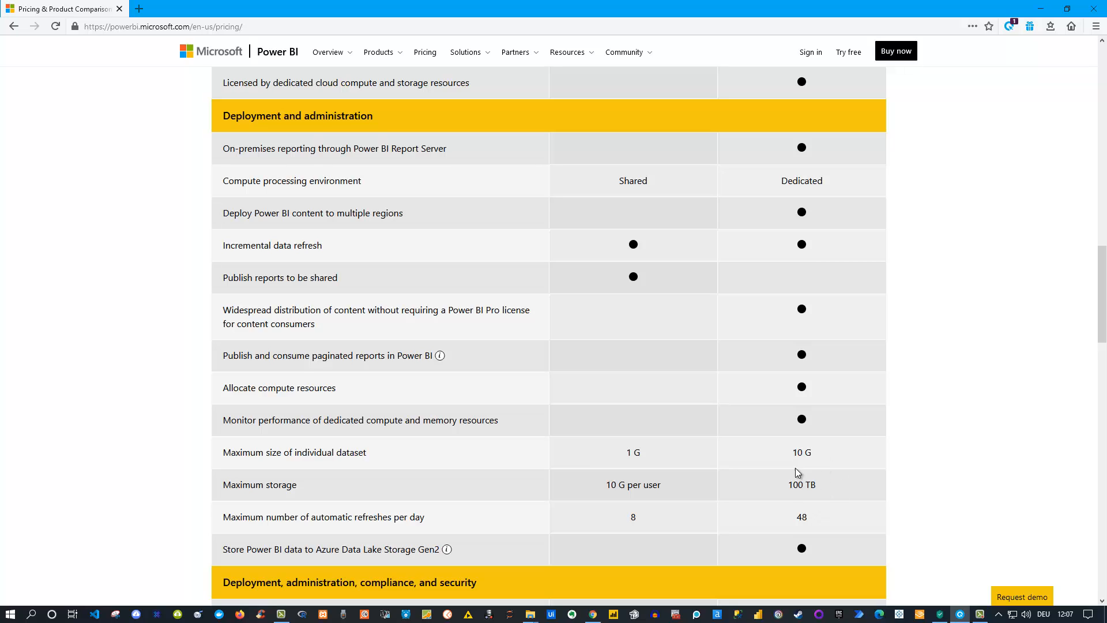
mouse_move(797, 497)
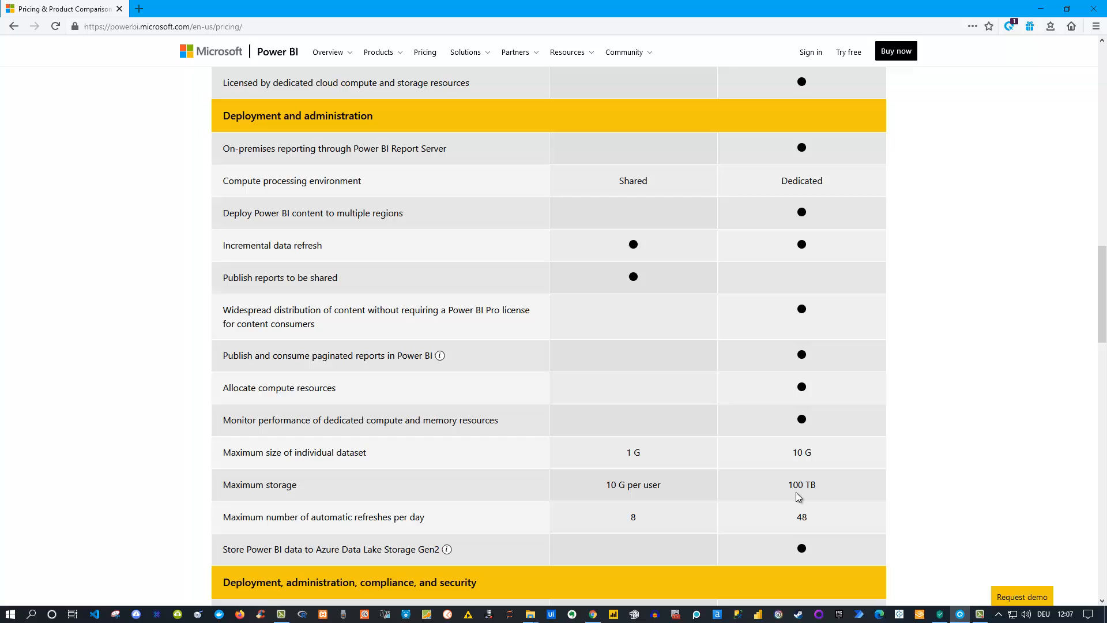
scroll("down", 3)
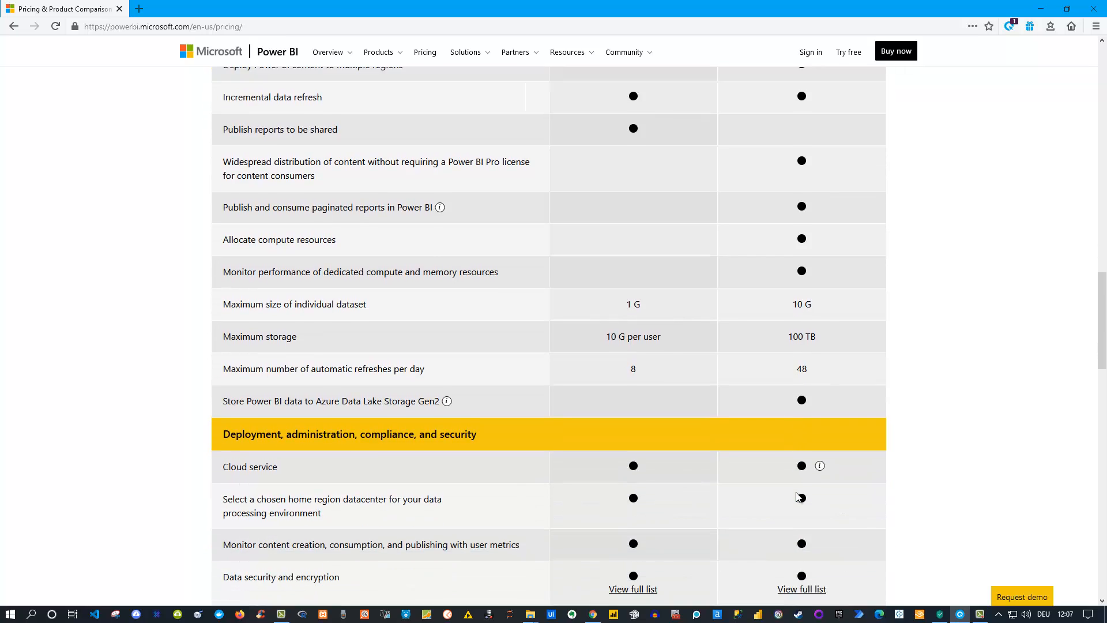
- Glance at the certification rows, then scroll back to the Deployment and administration section
scroll("down", 3)
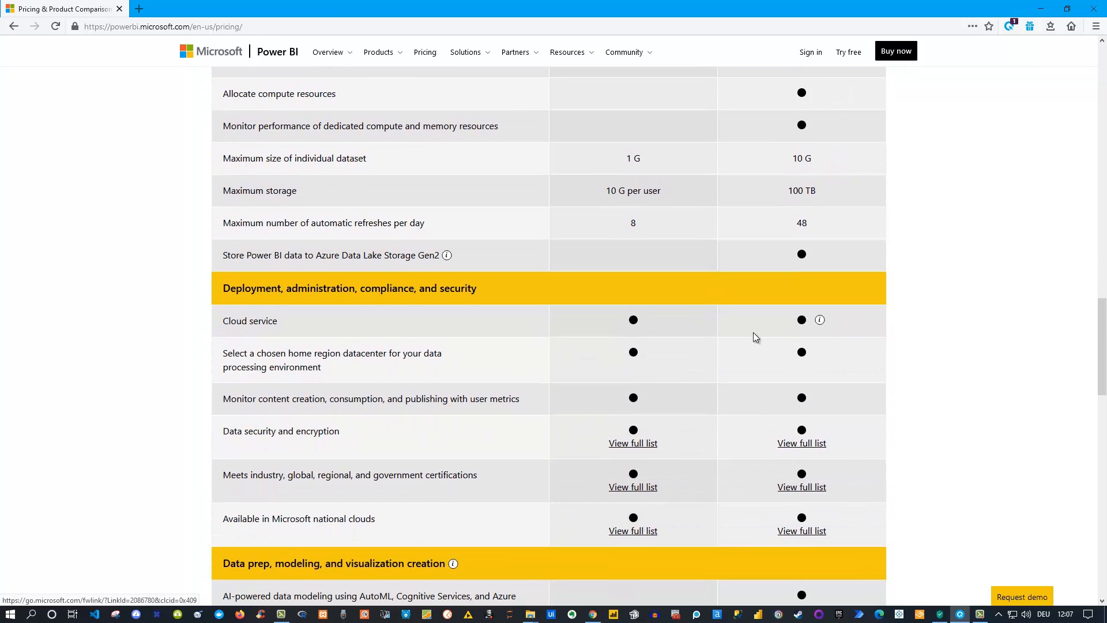
mouse_move(690, 346)
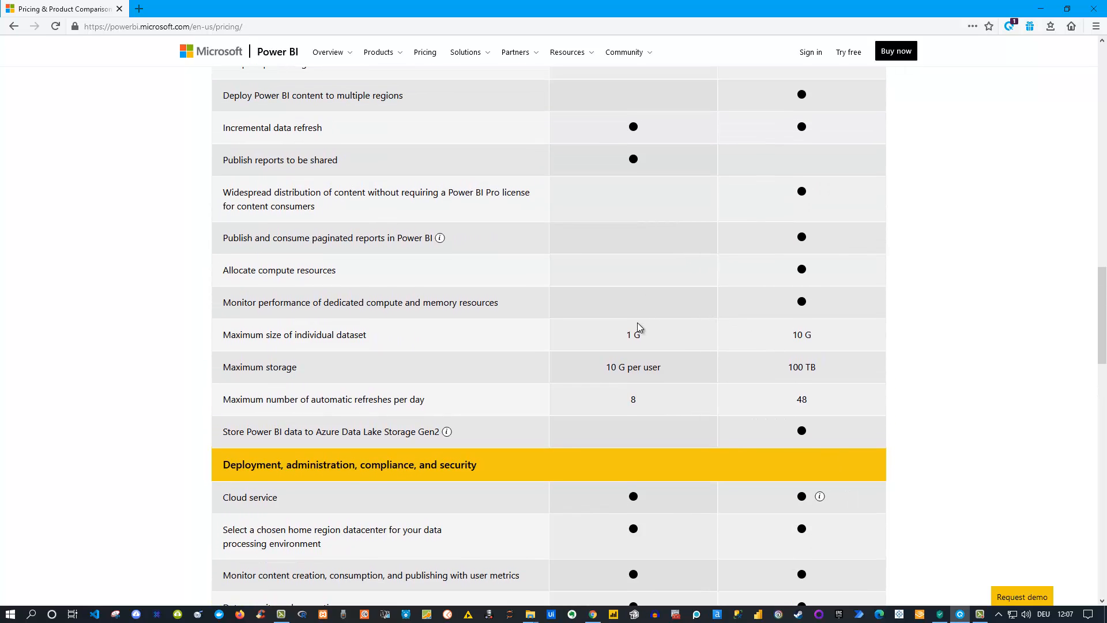
mouse_move(763, 270)
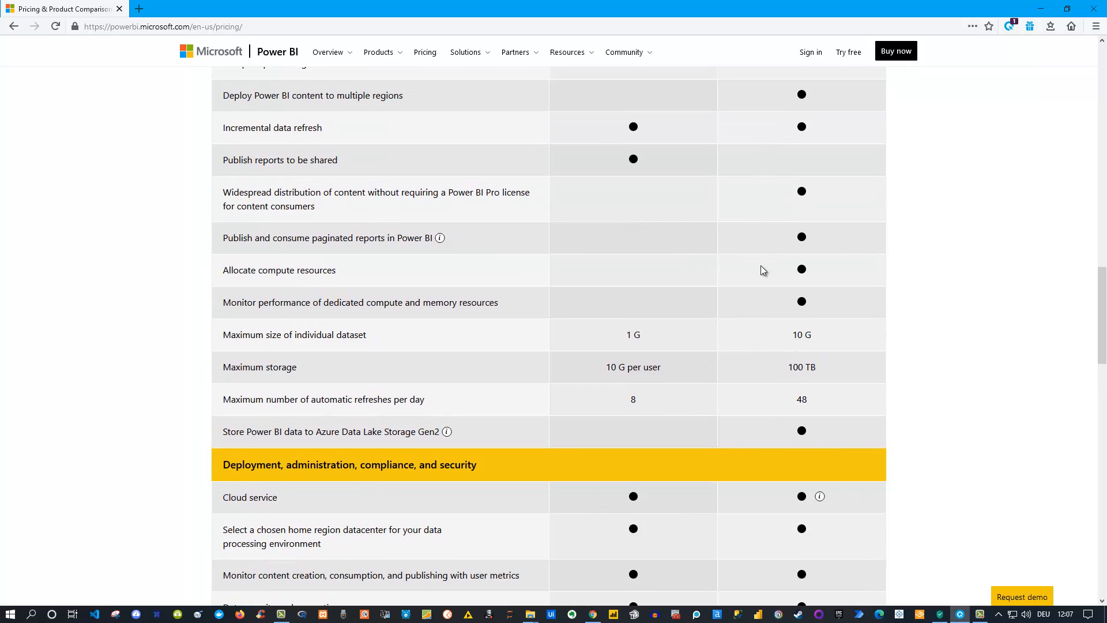
mouse_move(809, 222)
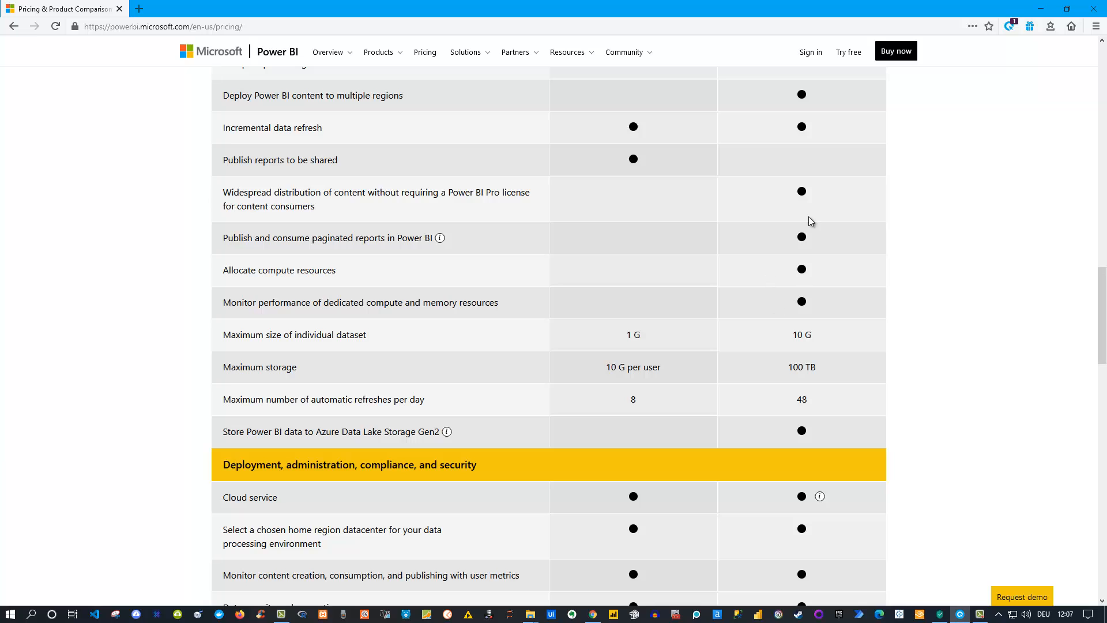
scroll("up", 3)
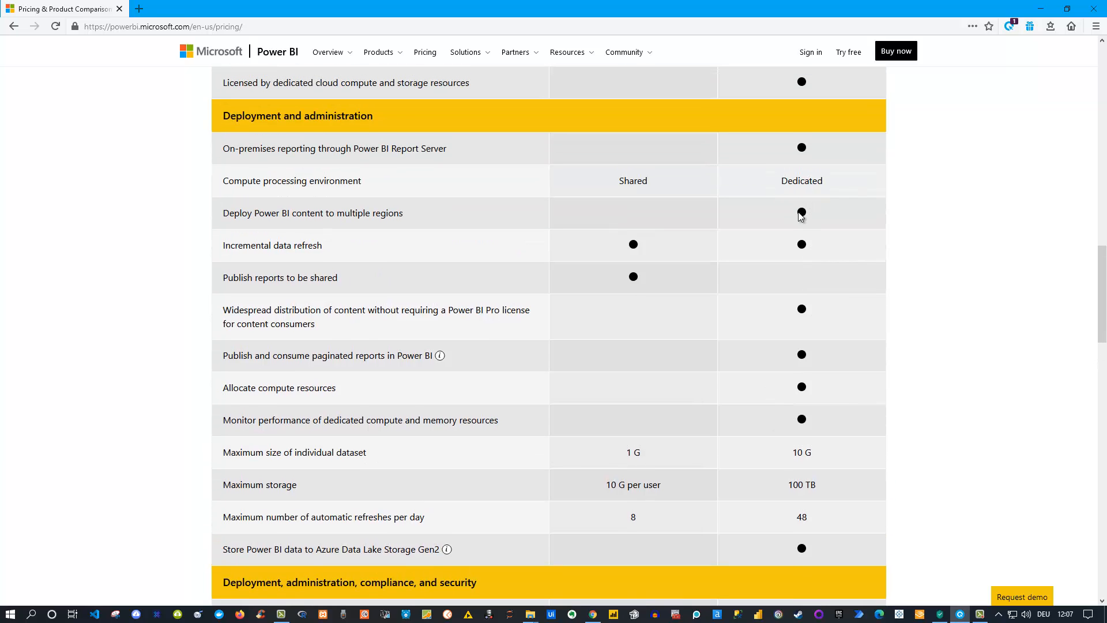
mouse_move(812, 244)
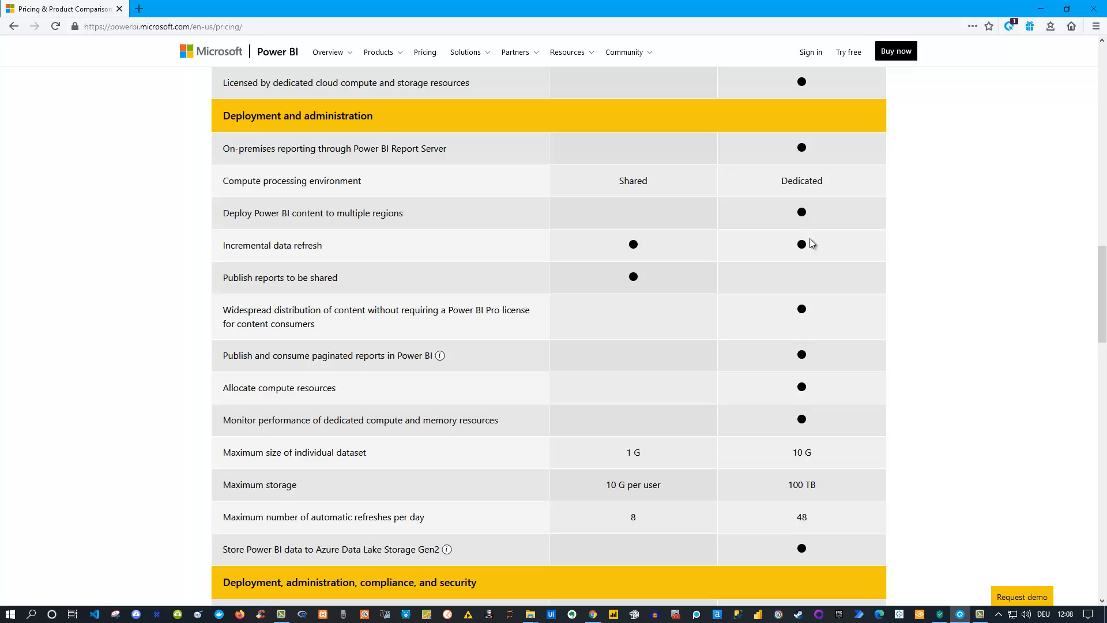
mouse_move(631, 278)
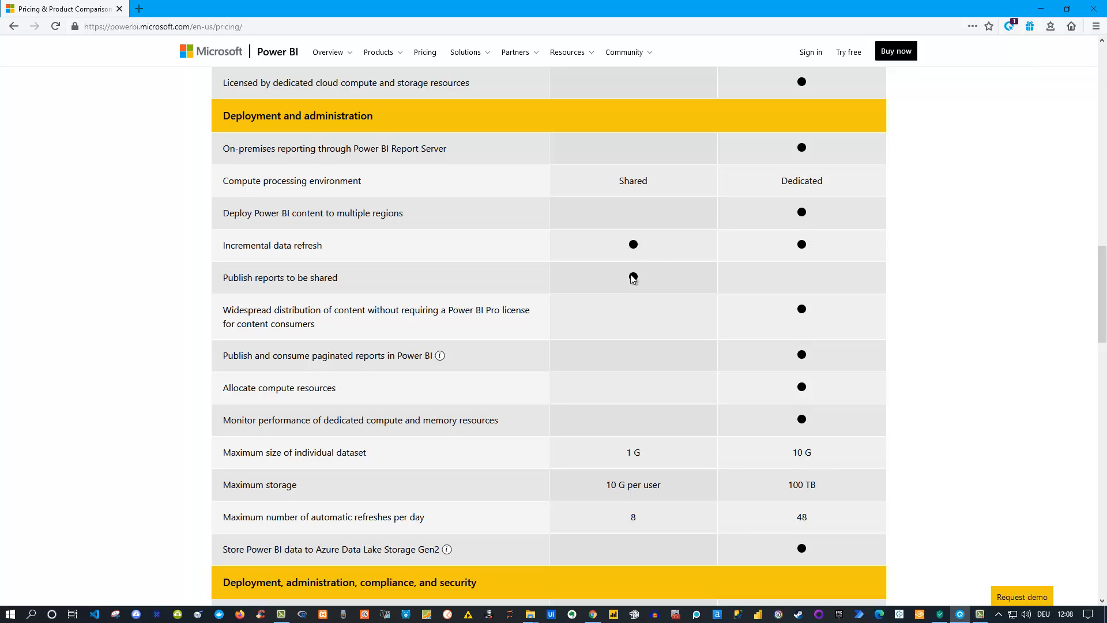
mouse_move(801, 283)
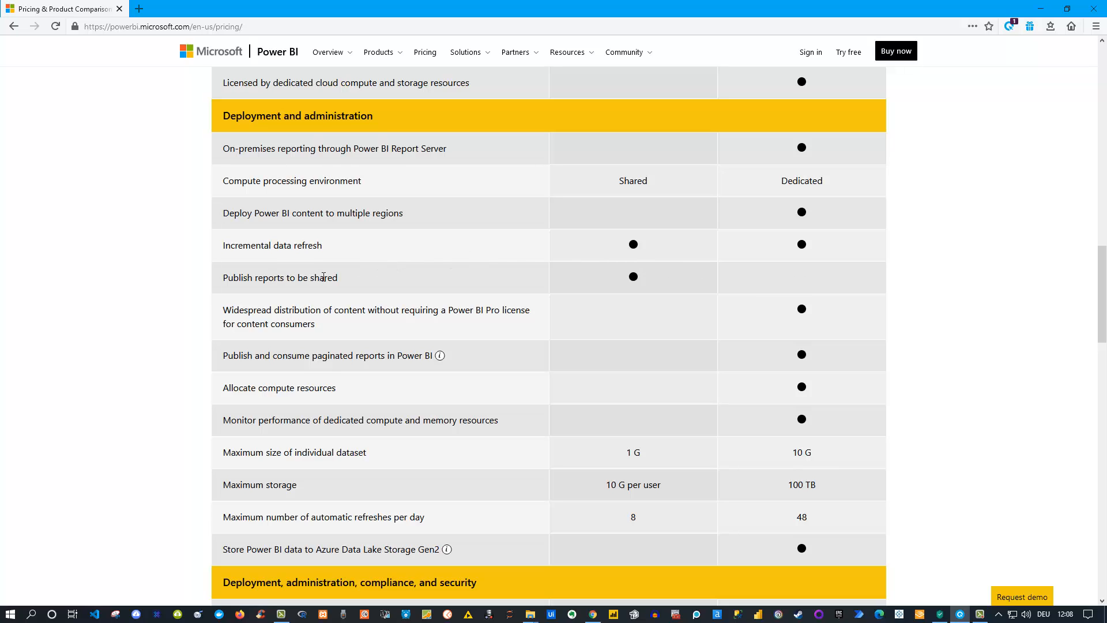
mouse_move(642, 276)
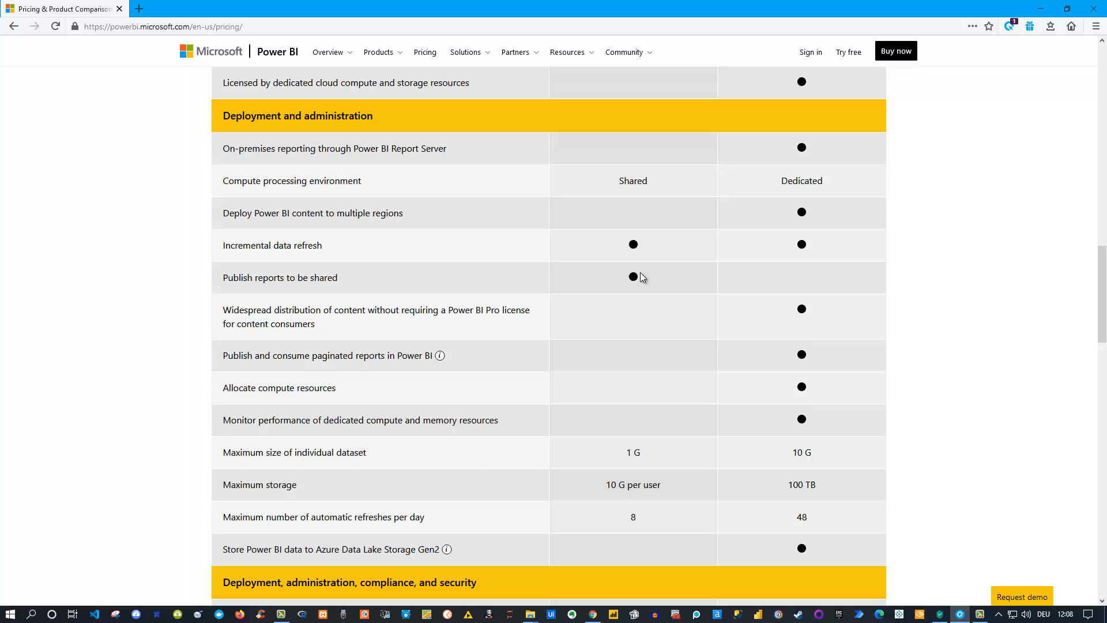
mouse_move(789, 287)
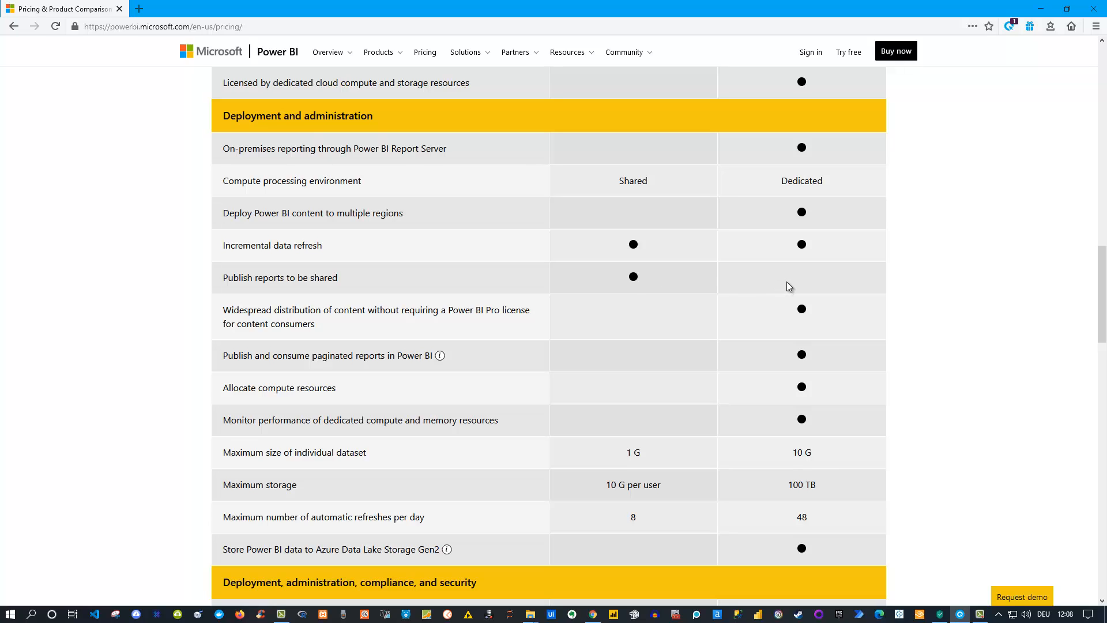
mouse_move(799, 284)
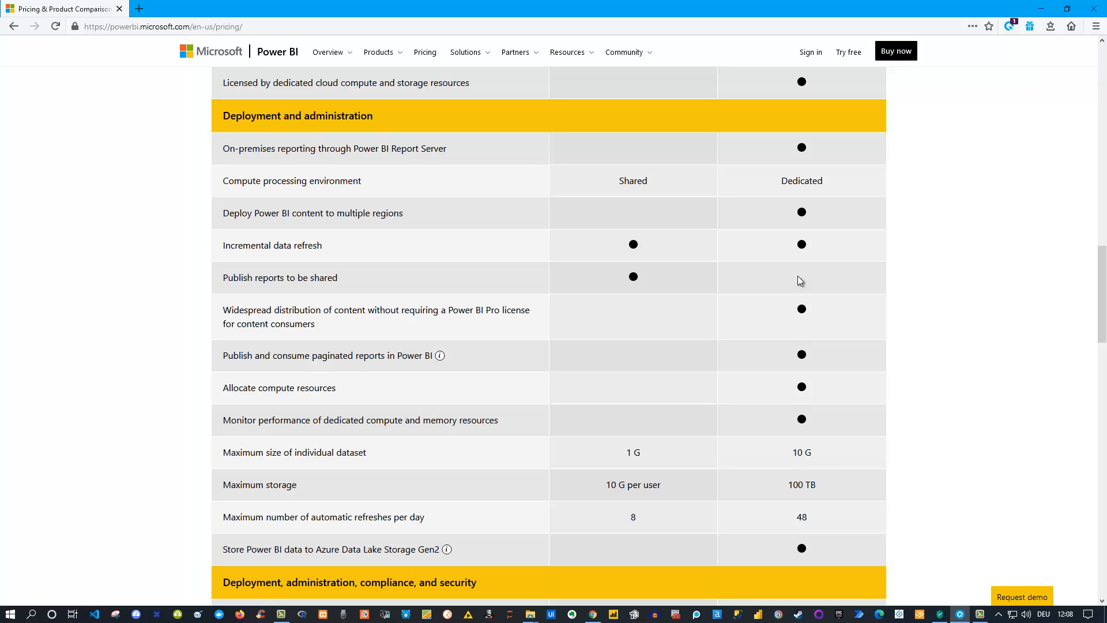
mouse_move(725, 278)
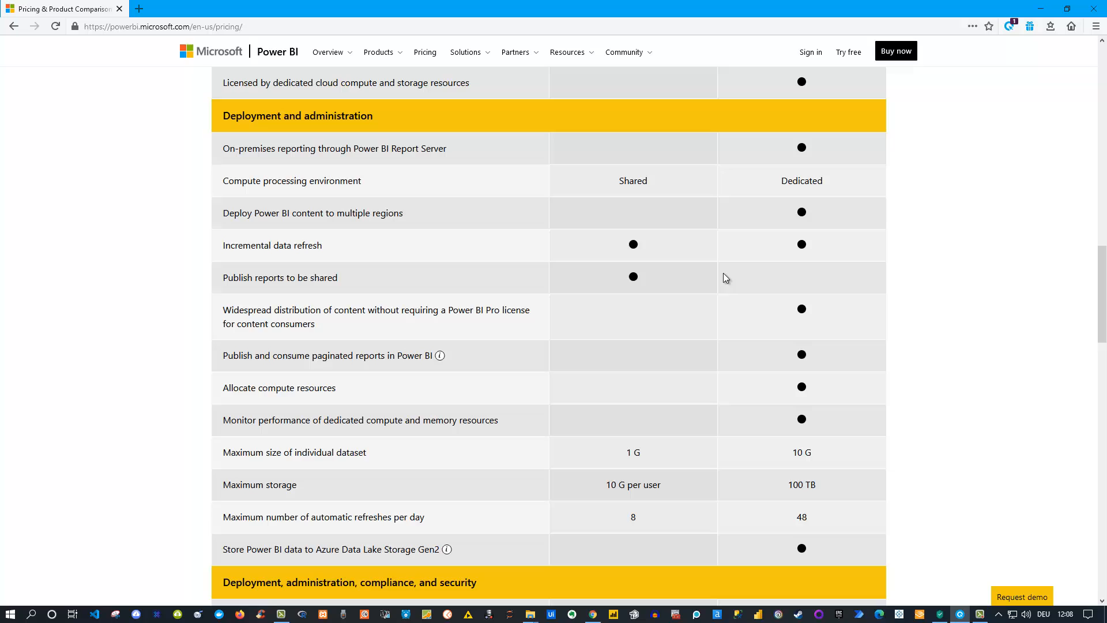
mouse_move(794, 280)
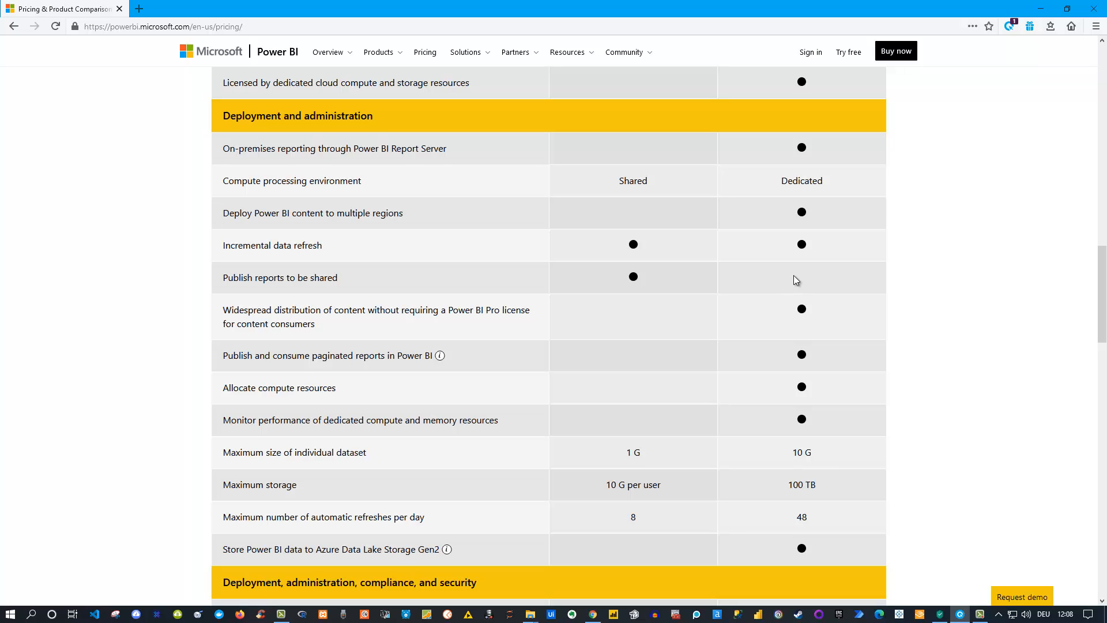
mouse_move(801, 283)
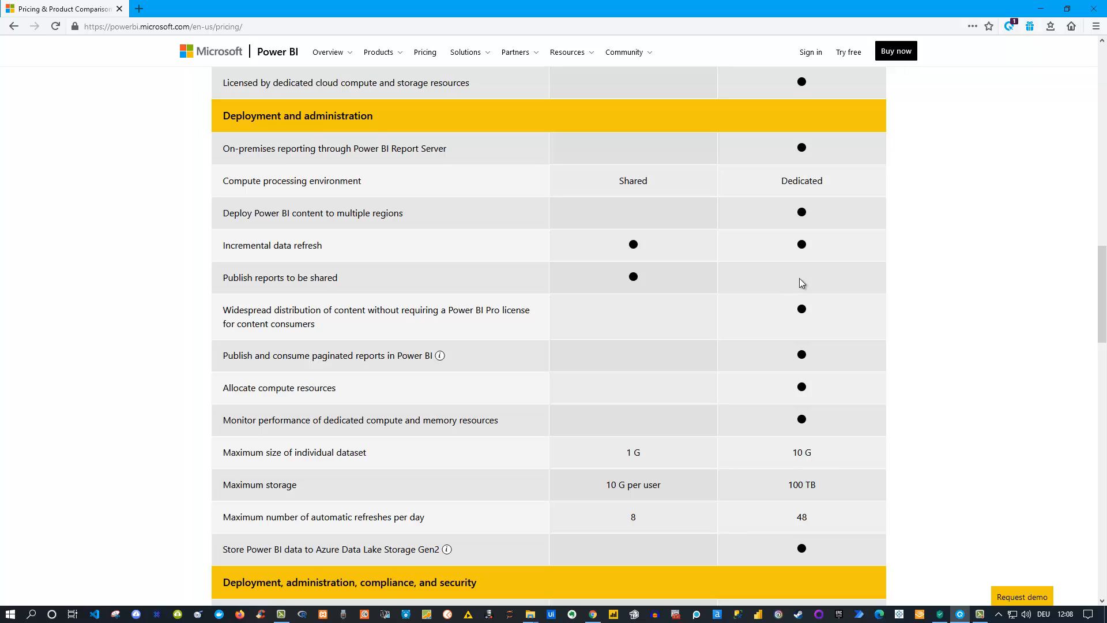
mouse_move(816, 278)
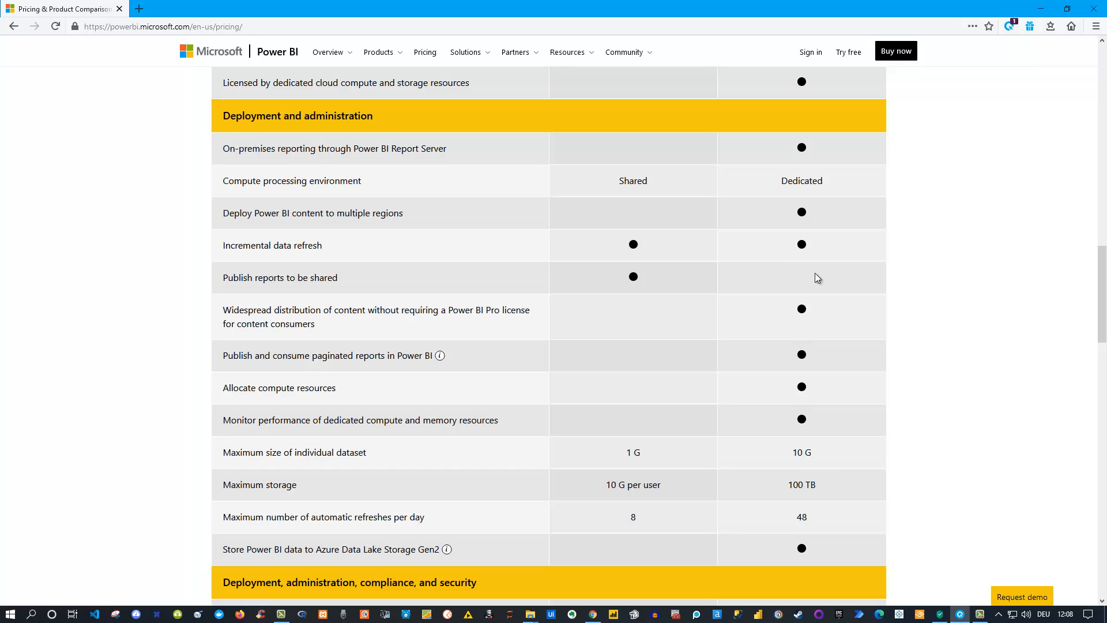
mouse_move(806, 281)
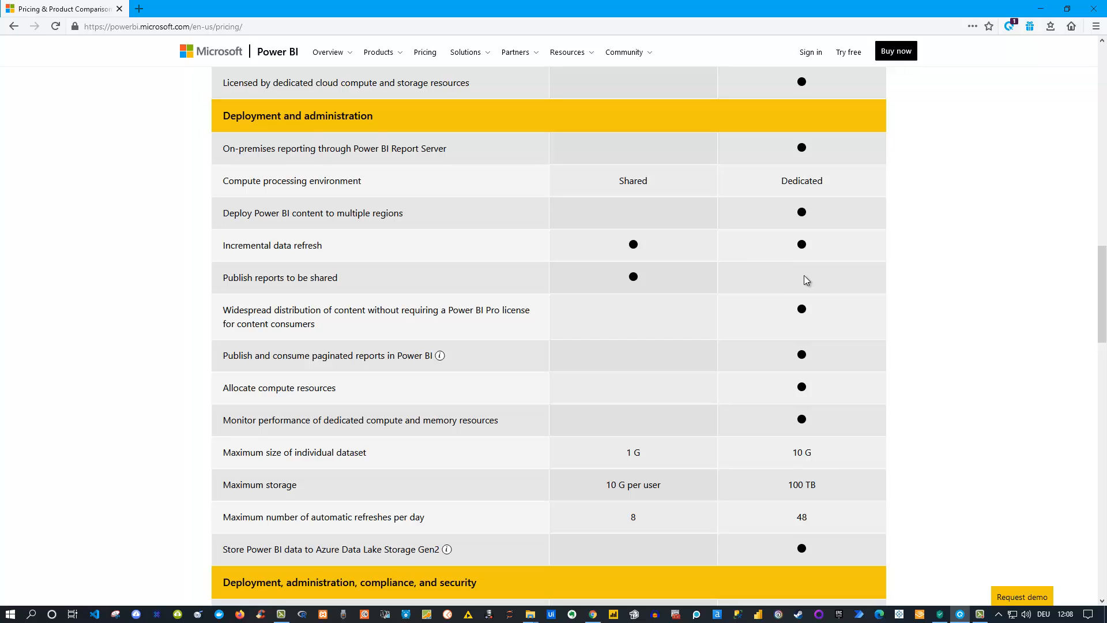
mouse_move(810, 280)
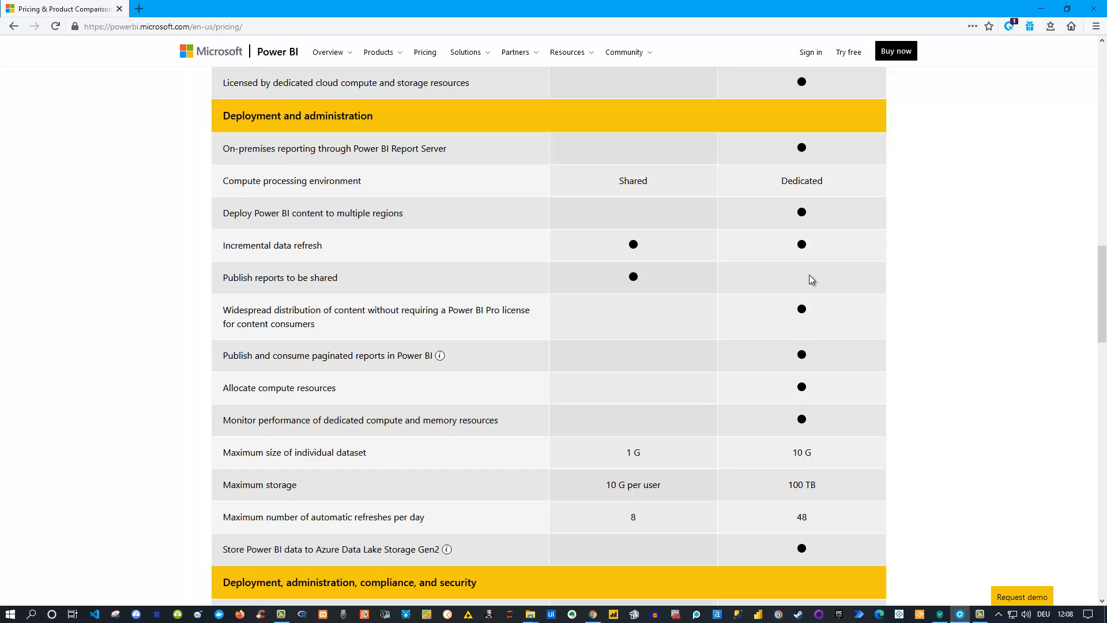
mouse_move(634, 282)
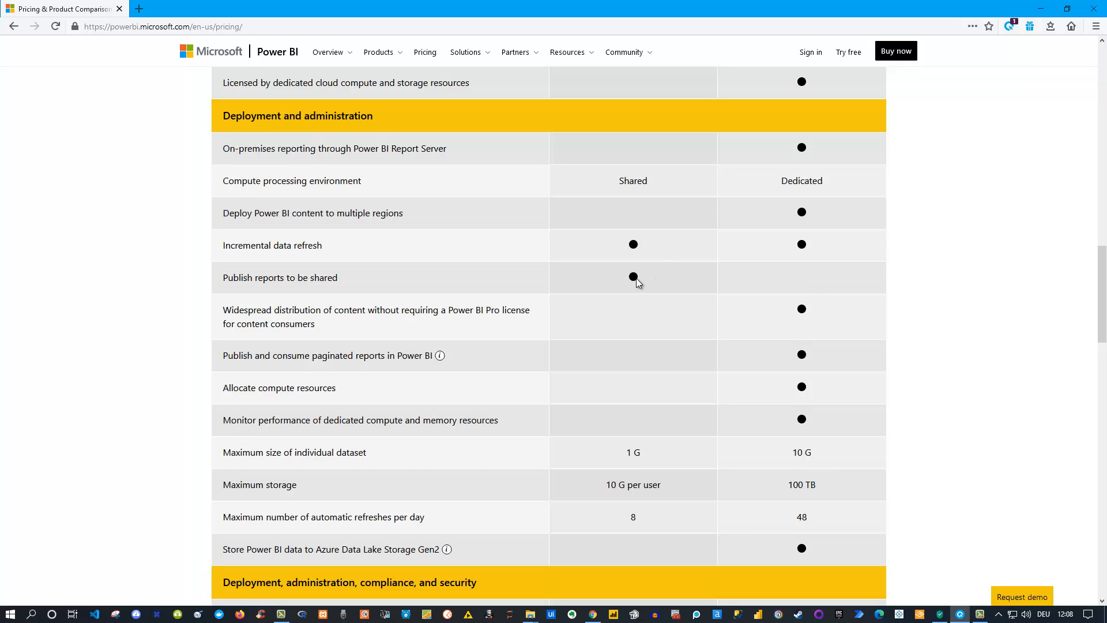
mouse_move(789, 285)
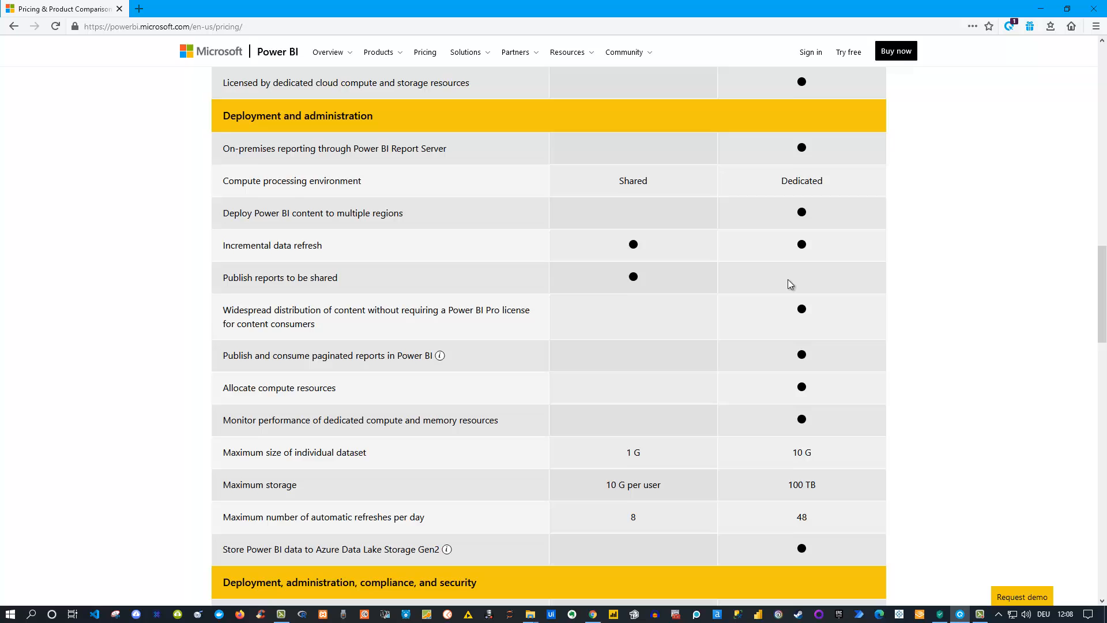
- Scroll to the first Data prep, modeling, and visualization creation rows below compliance and security
scroll("down", 3)
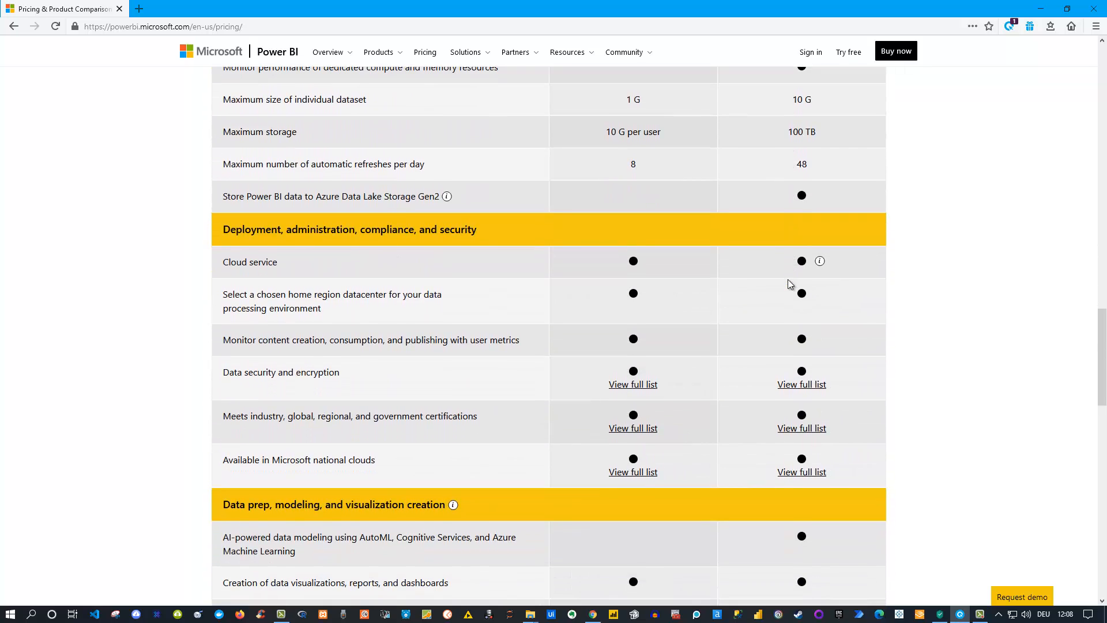
mouse_move(346, 242)
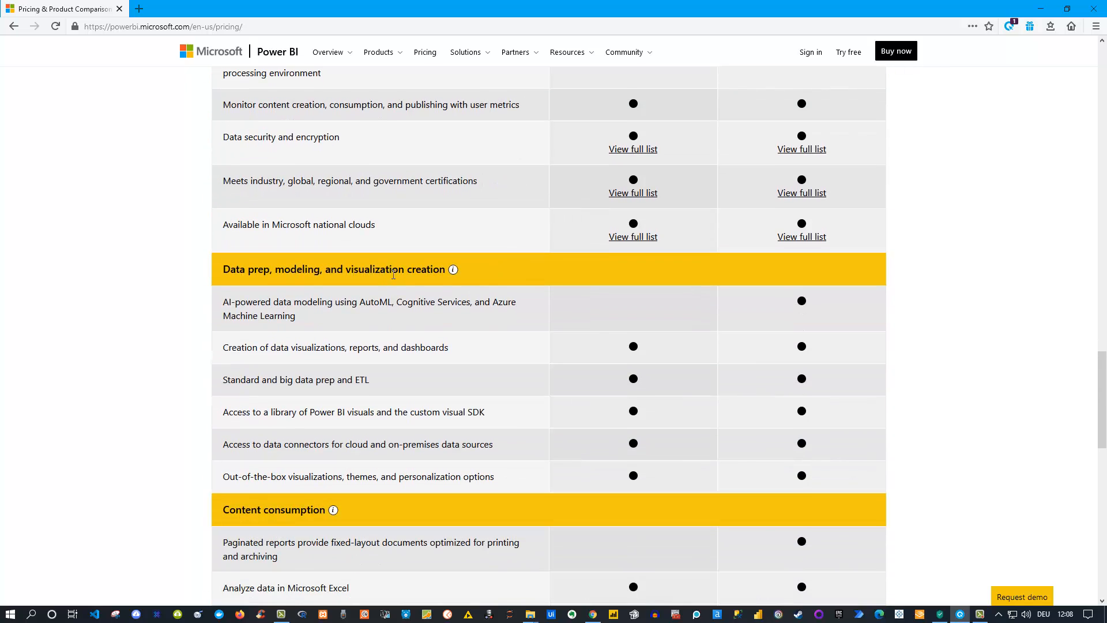
mouse_move(777, 309)
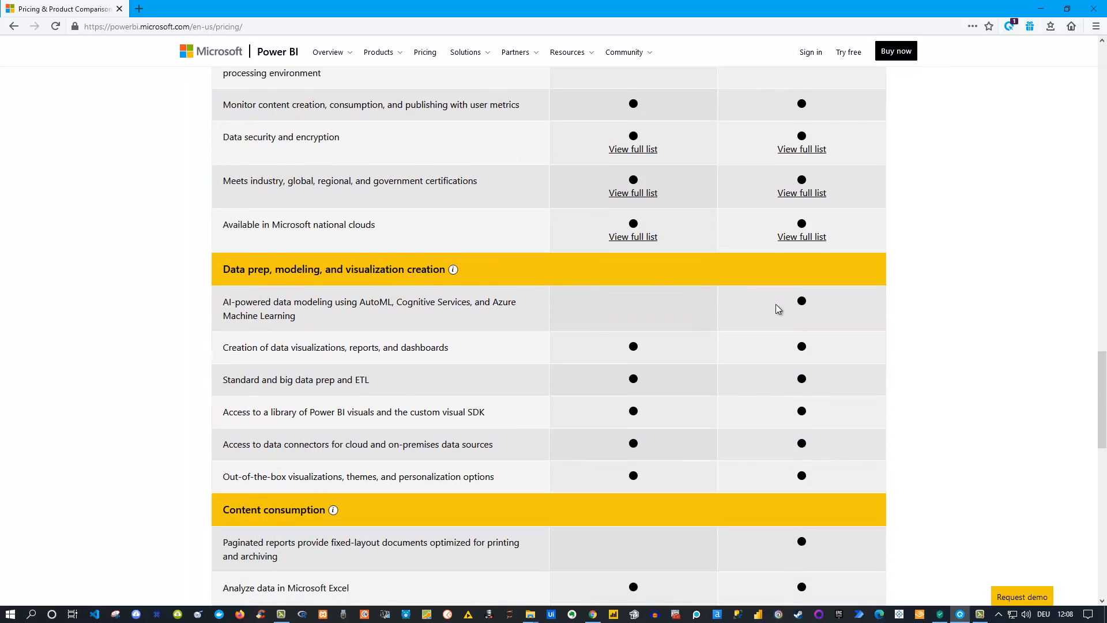
mouse_move(808, 303)
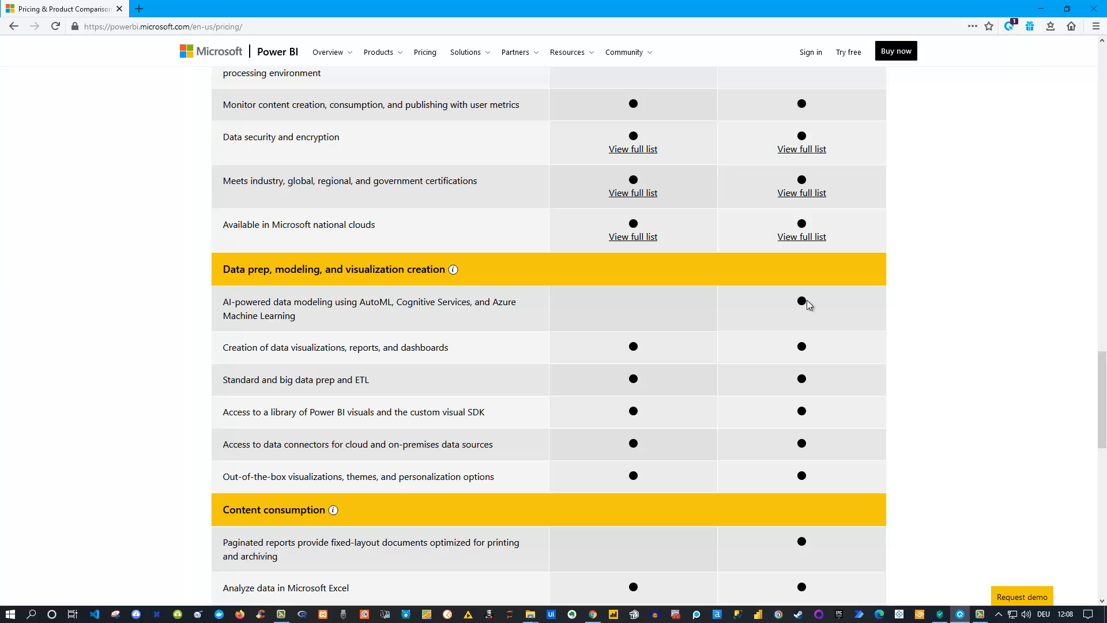
mouse_move(793, 300)
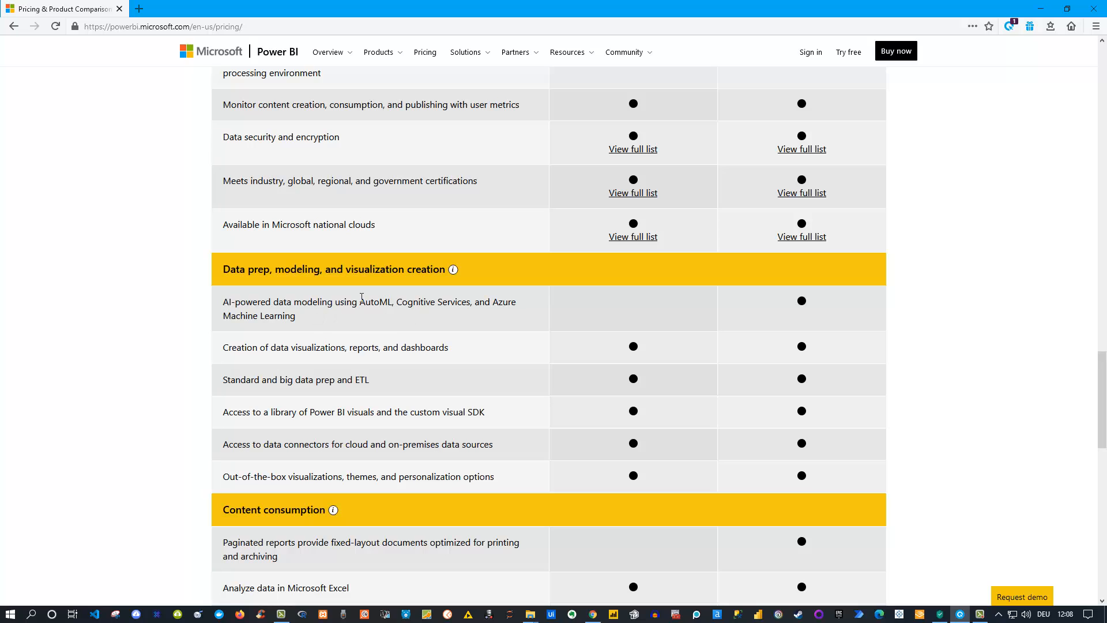
mouse_move(715, 313)
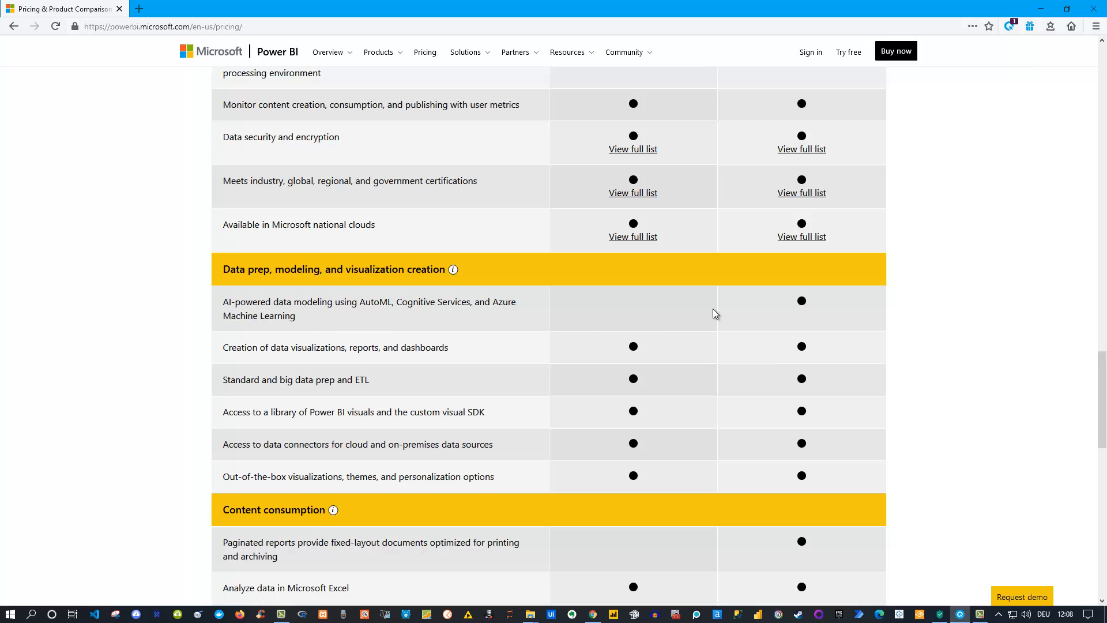
mouse_move(788, 308)
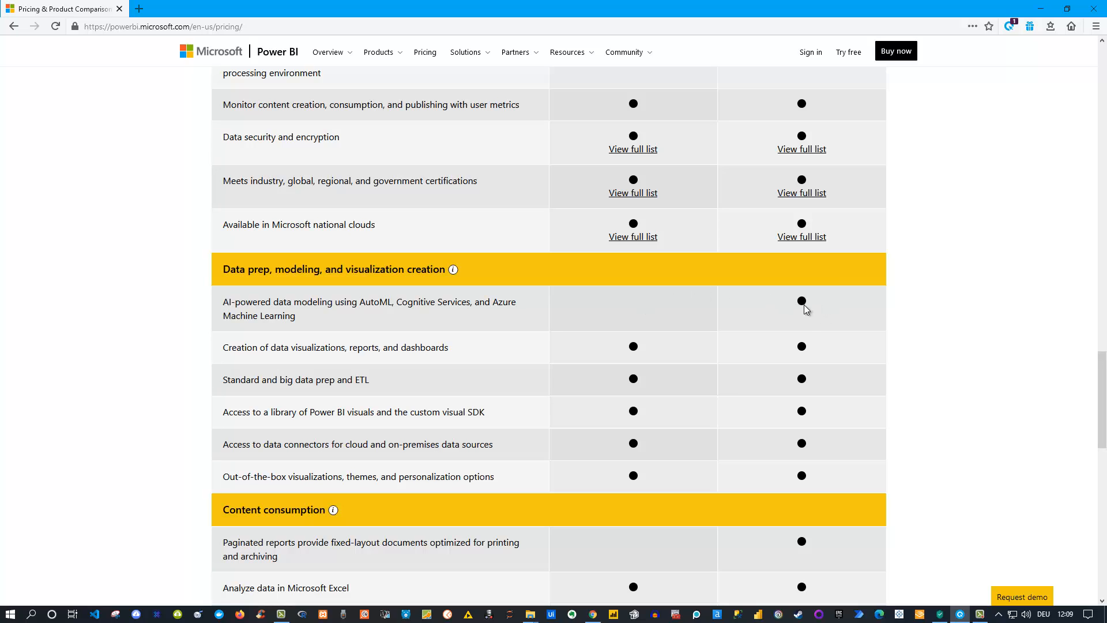
mouse_move(458, 314)
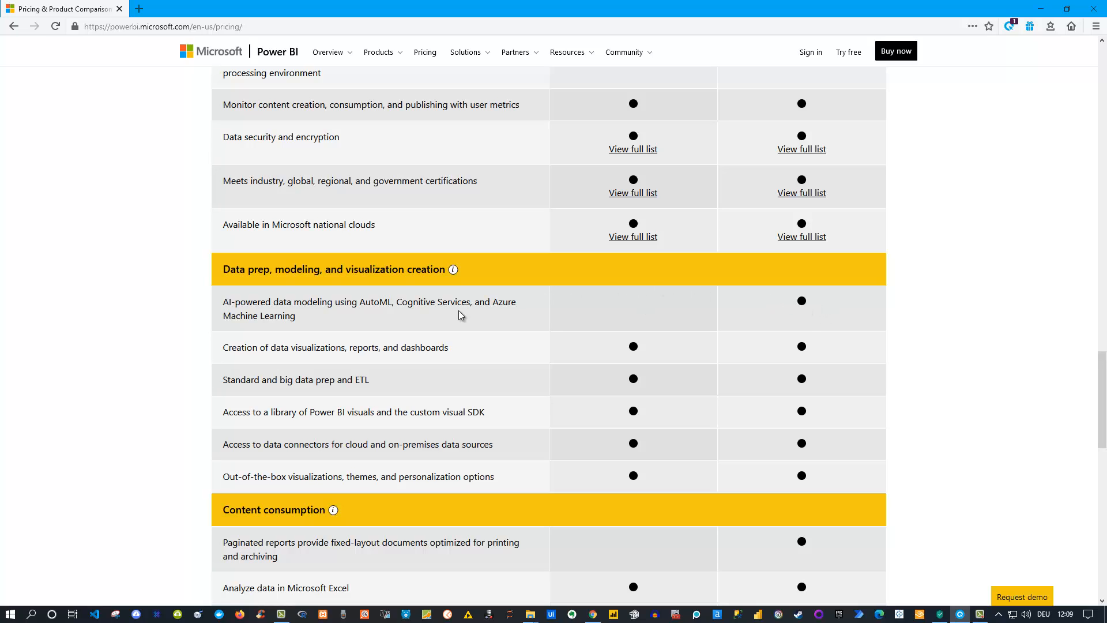
mouse_move(689, 305)
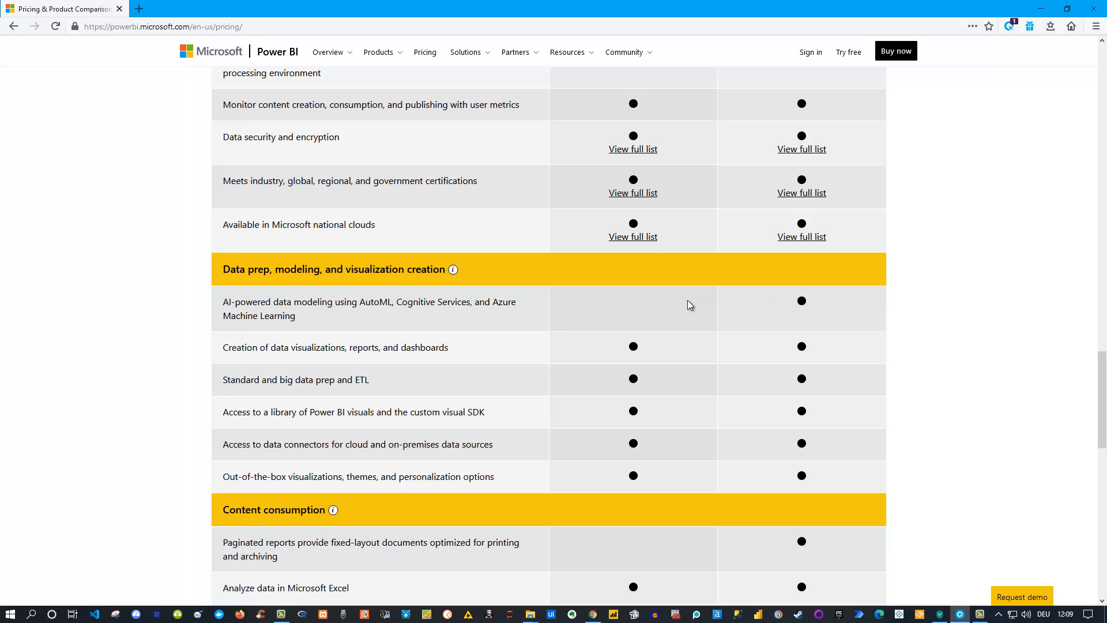
mouse_move(678, 407)
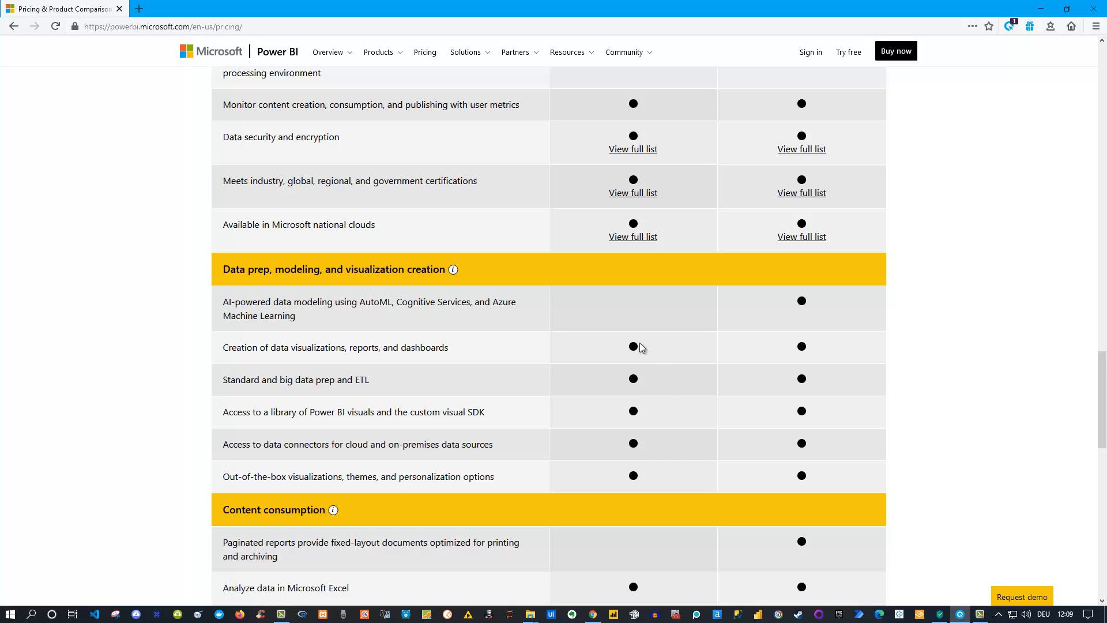
mouse_move(696, 392)
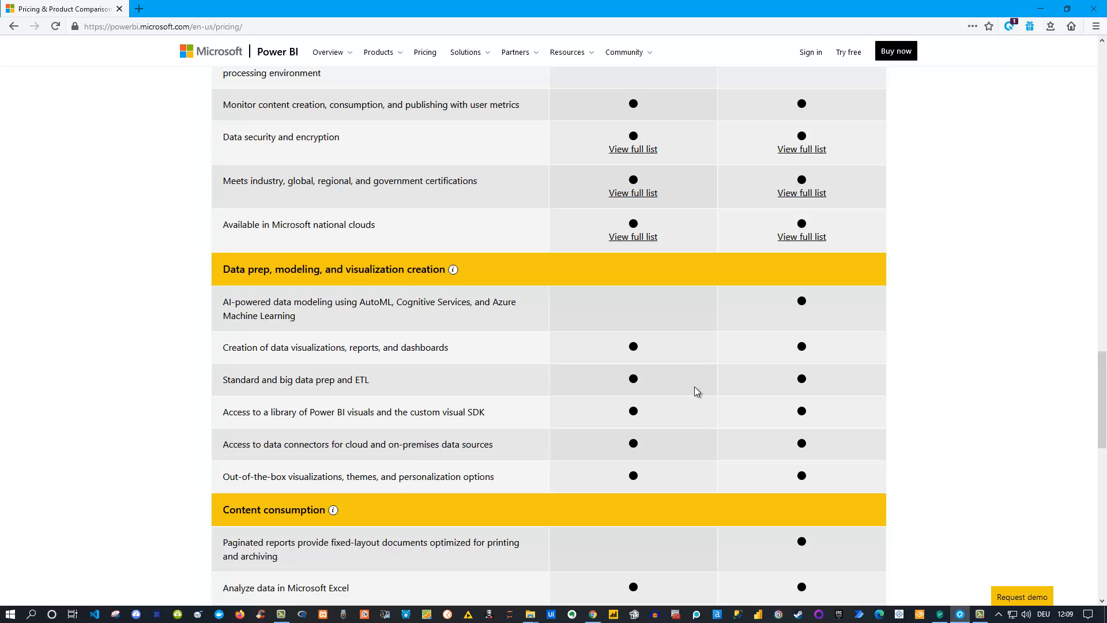
- Scroll through the Content consumption rows to the Buy now and Request a consultation buttons
scroll("down", 3)
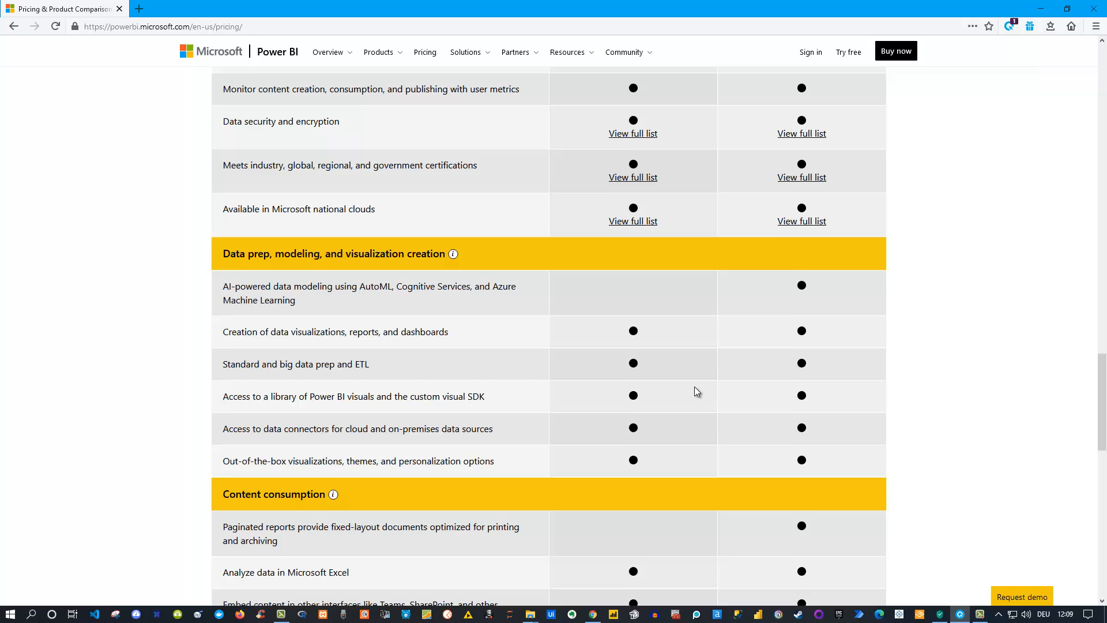
scroll("down", 3)
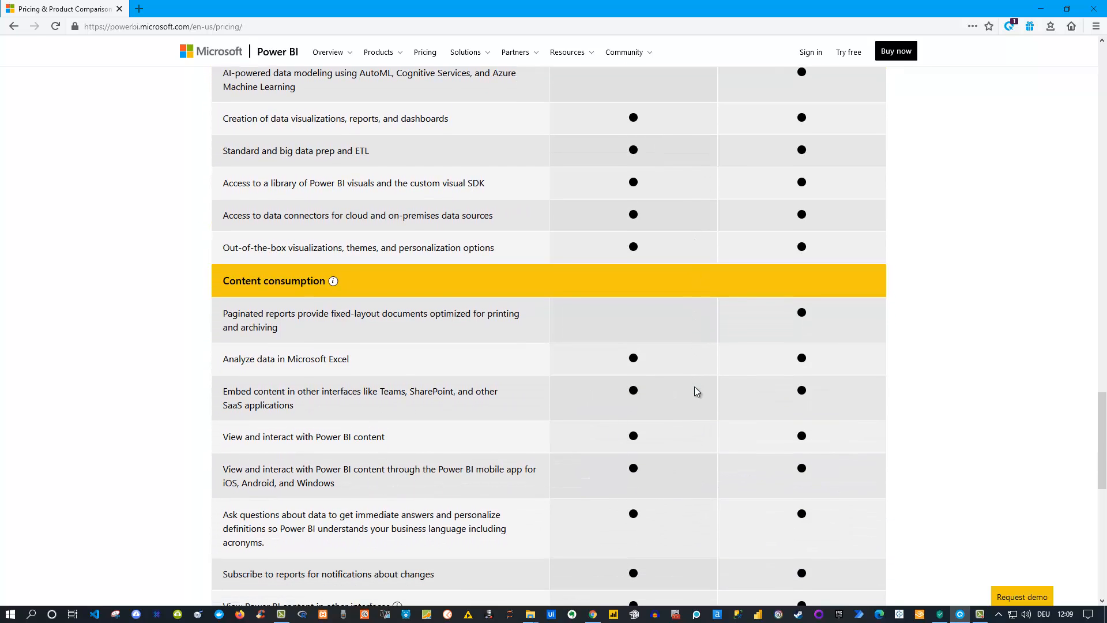
scroll("down", 3)
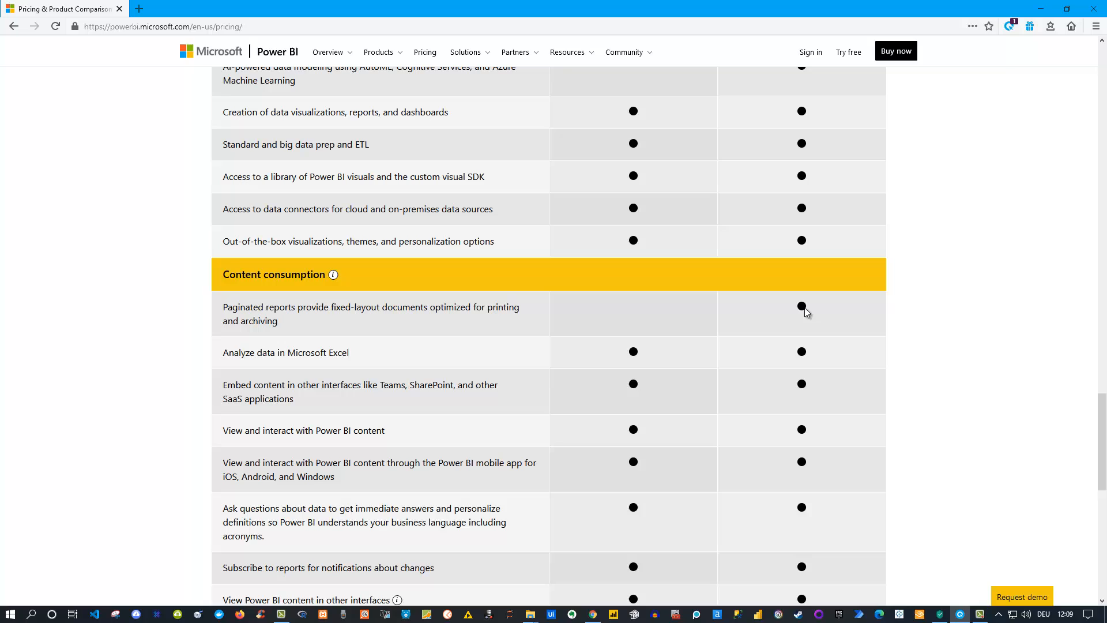
mouse_move(822, 309)
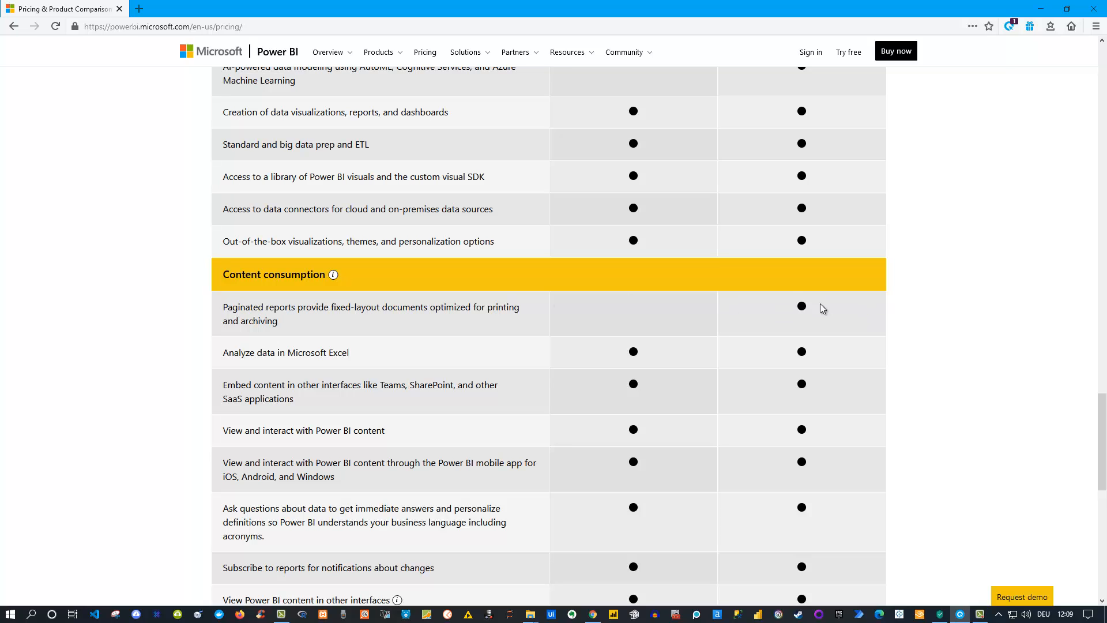
mouse_move(649, 318)
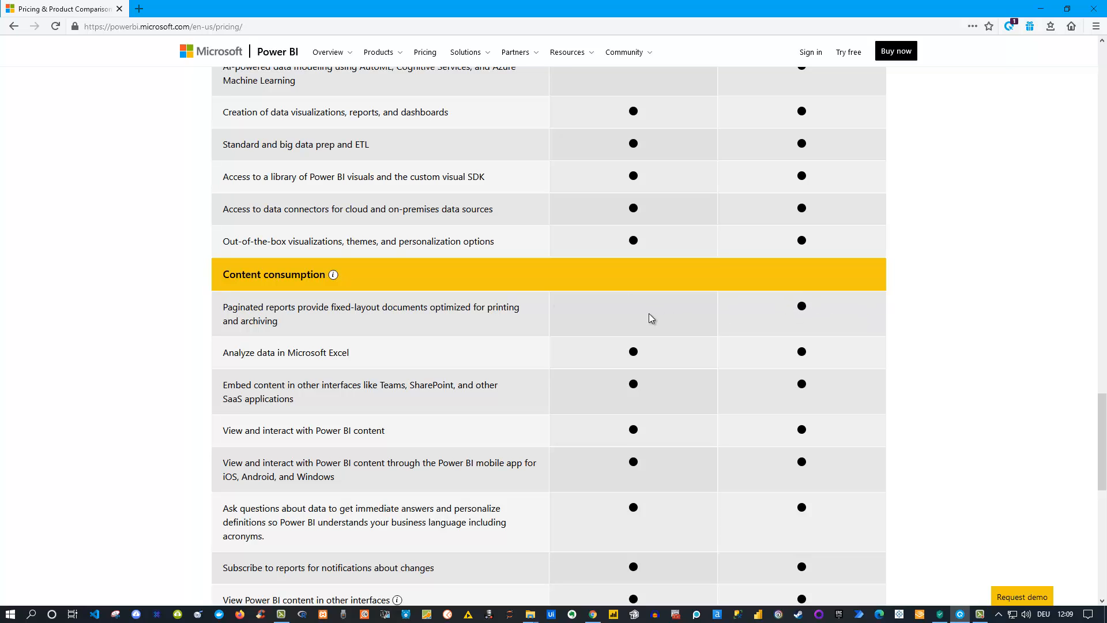
scroll("down", 3)
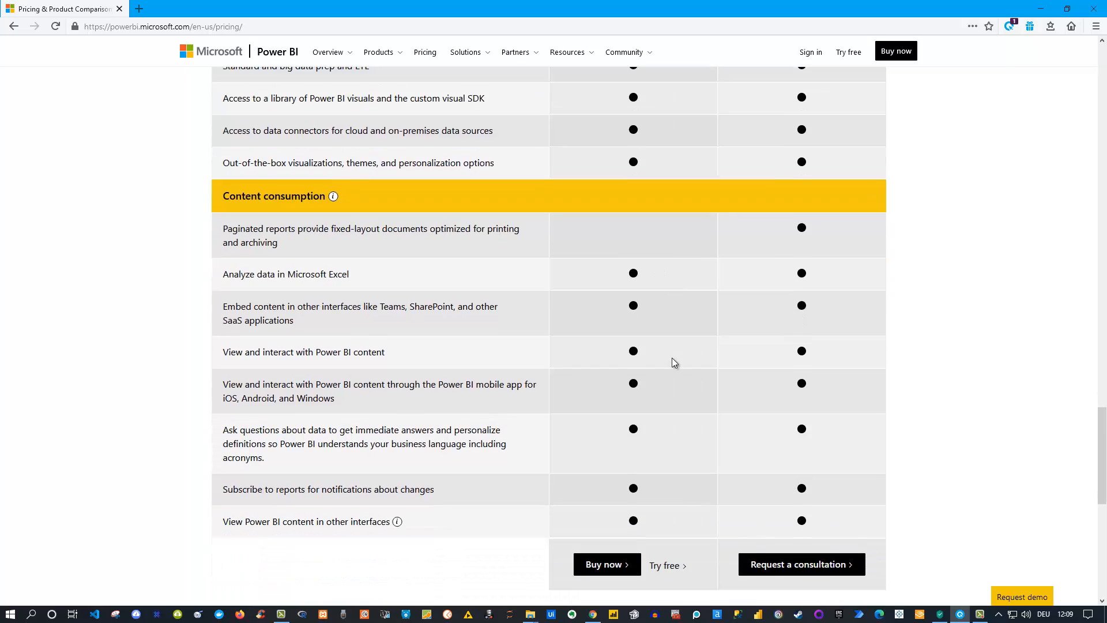
scroll("down", 3)
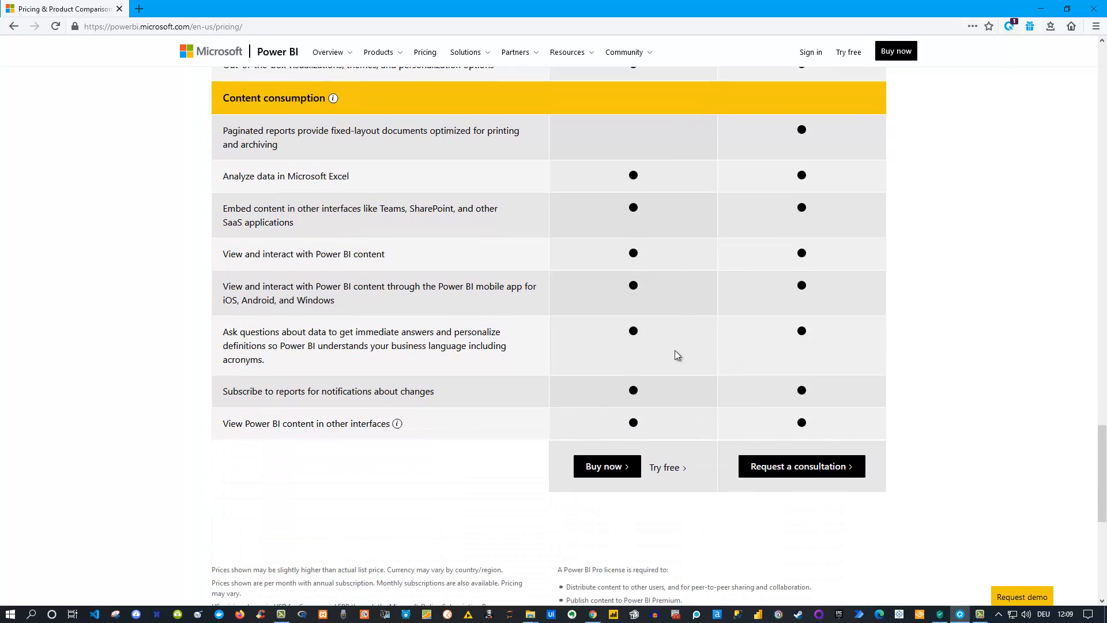